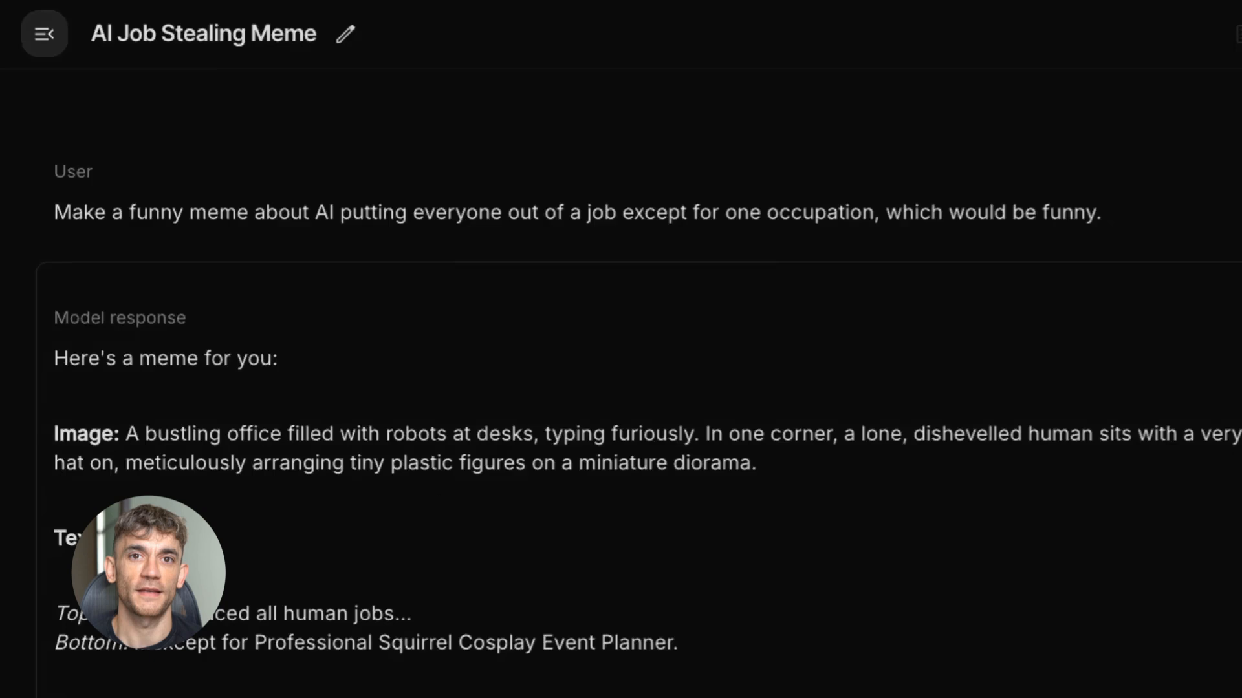
Scroll through the AI Job Stealing Meme chat before switching to the Sandy Moments conversation.
scroll("down", 3)
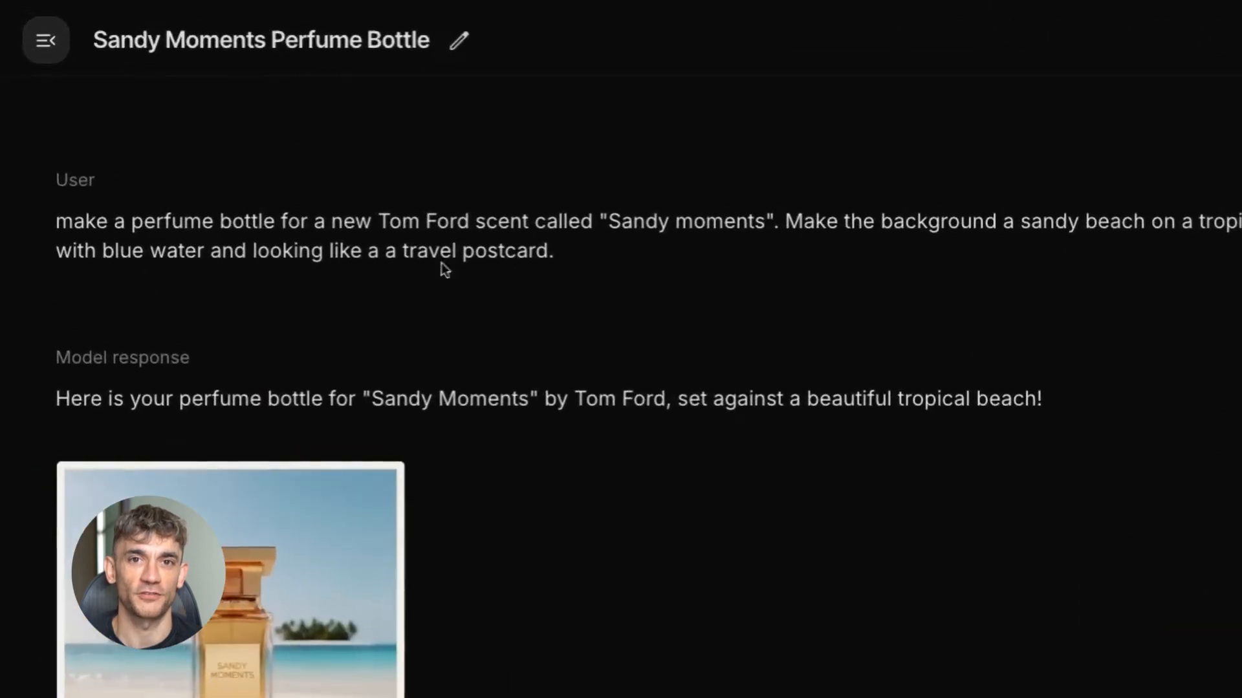
mouse_move(376, 220)
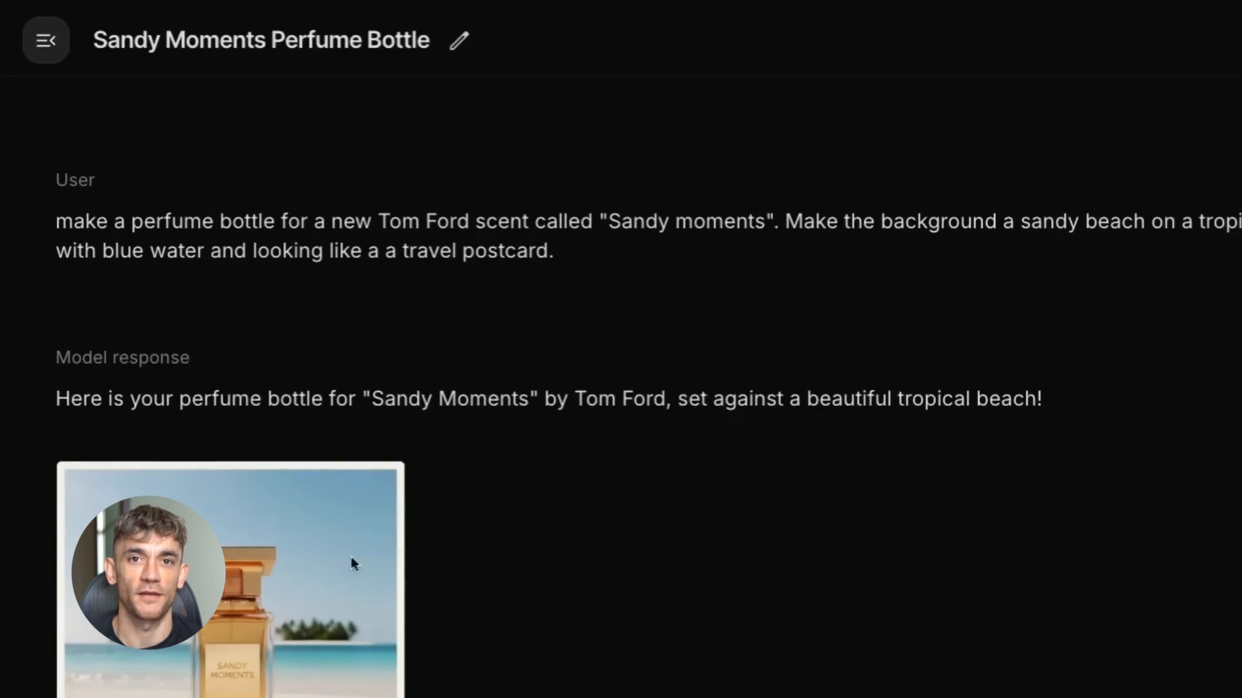
mouse_move(190, 641)
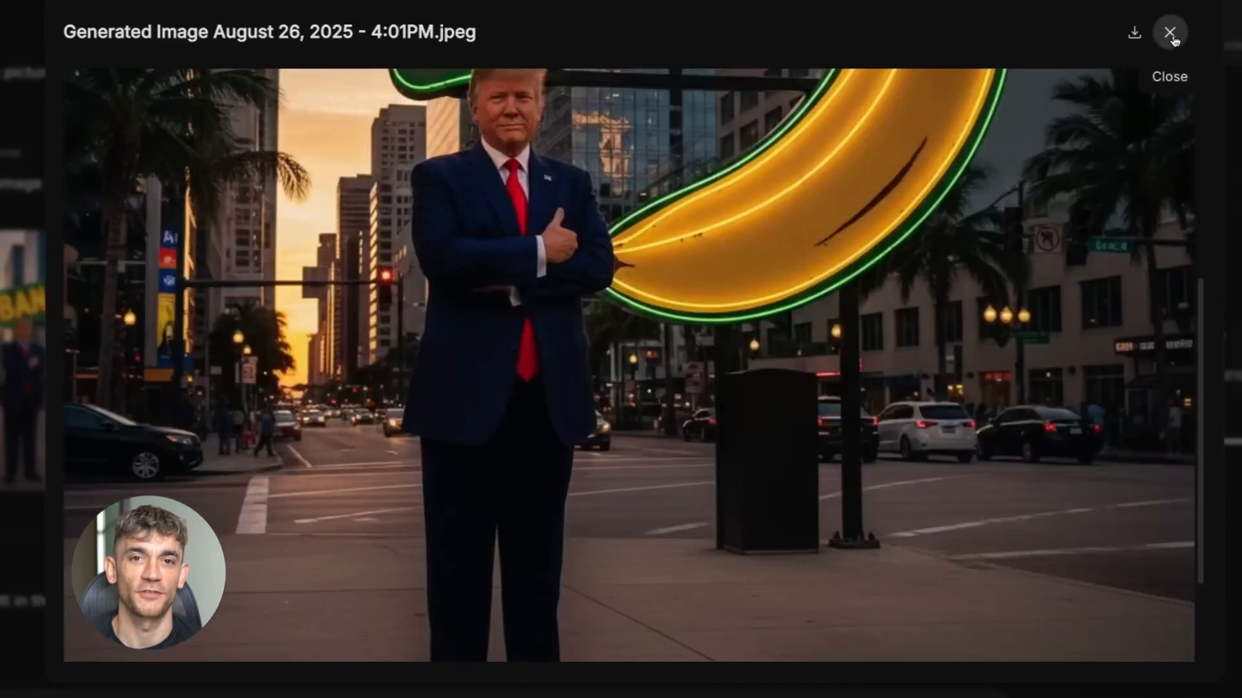
Close the enlarged banana-sign image and scroll down to the crowd-around-Trump edit.
left_click(1171, 31)
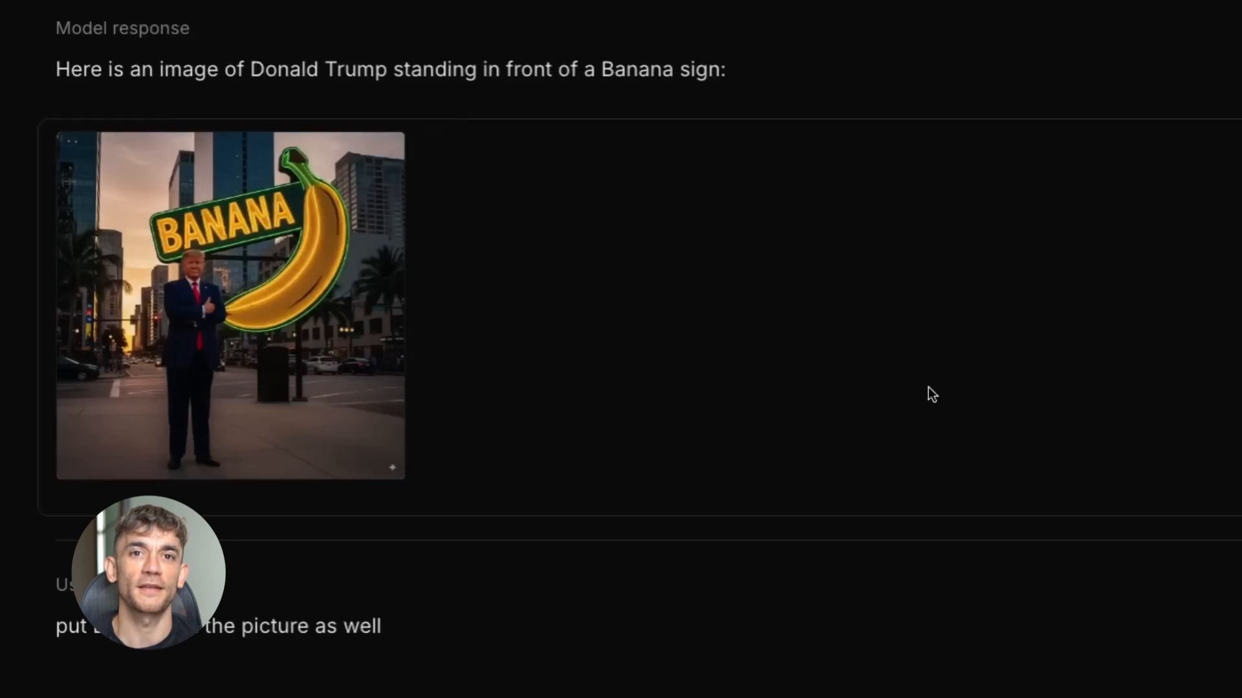
scroll("down", 3)
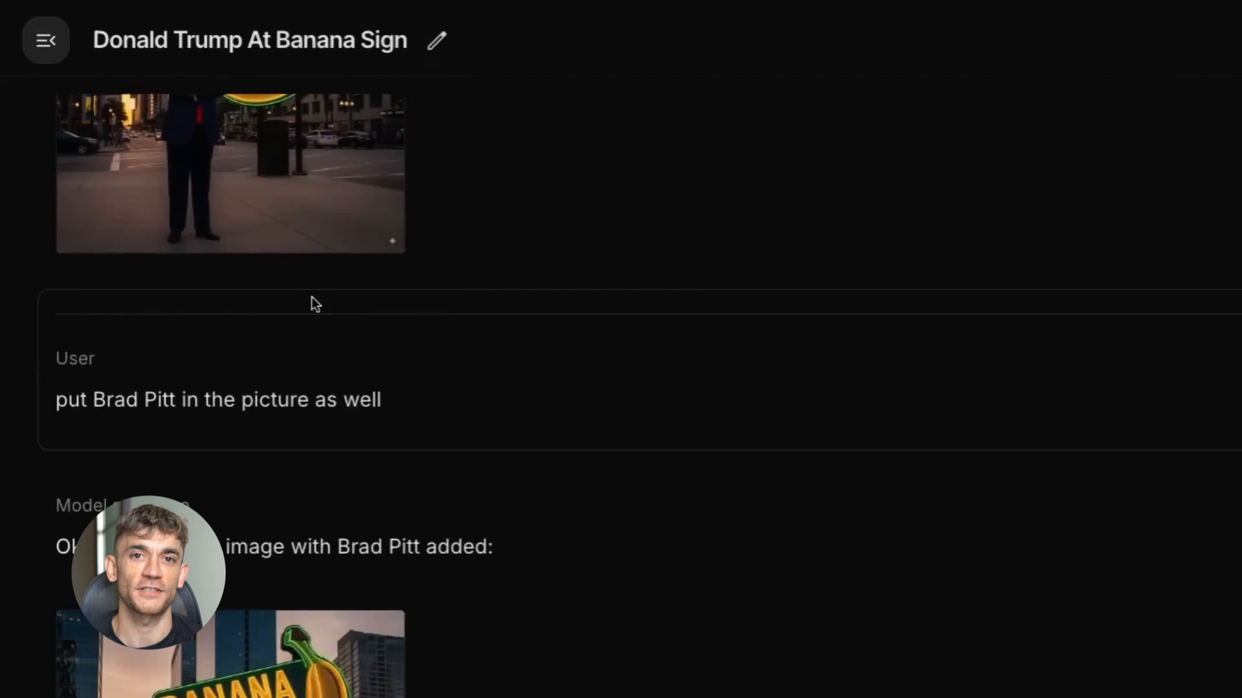
scroll("down", 3)
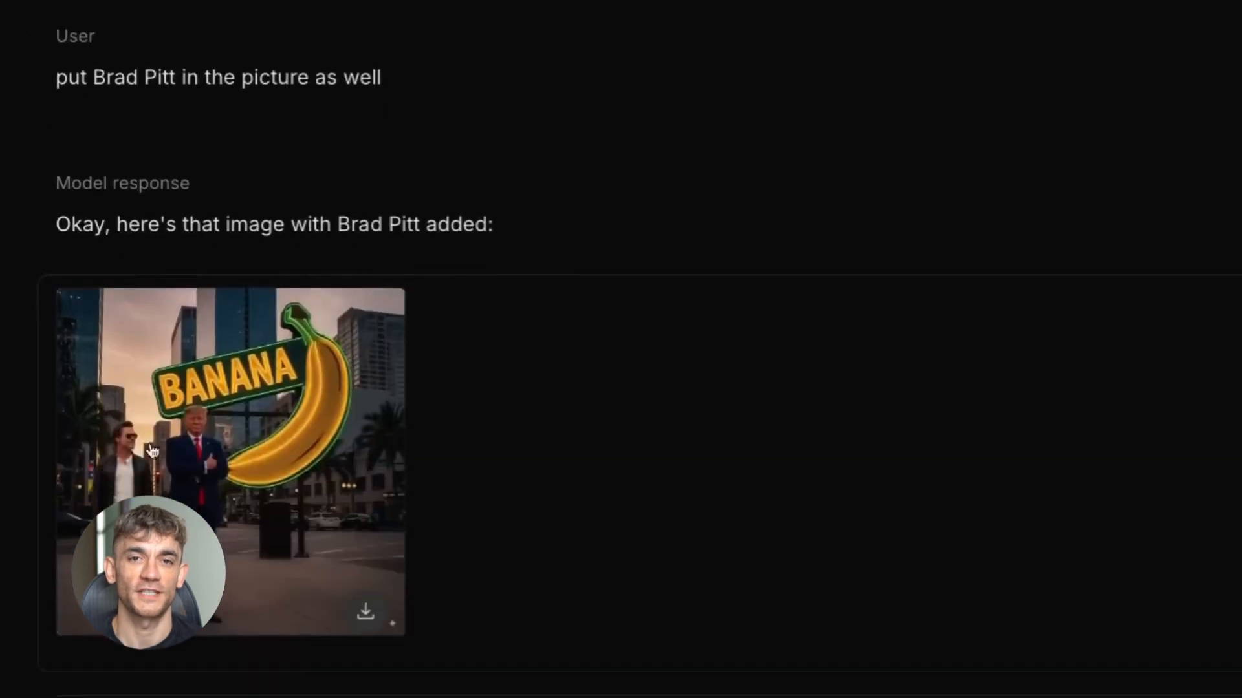
mouse_move(265, 461)
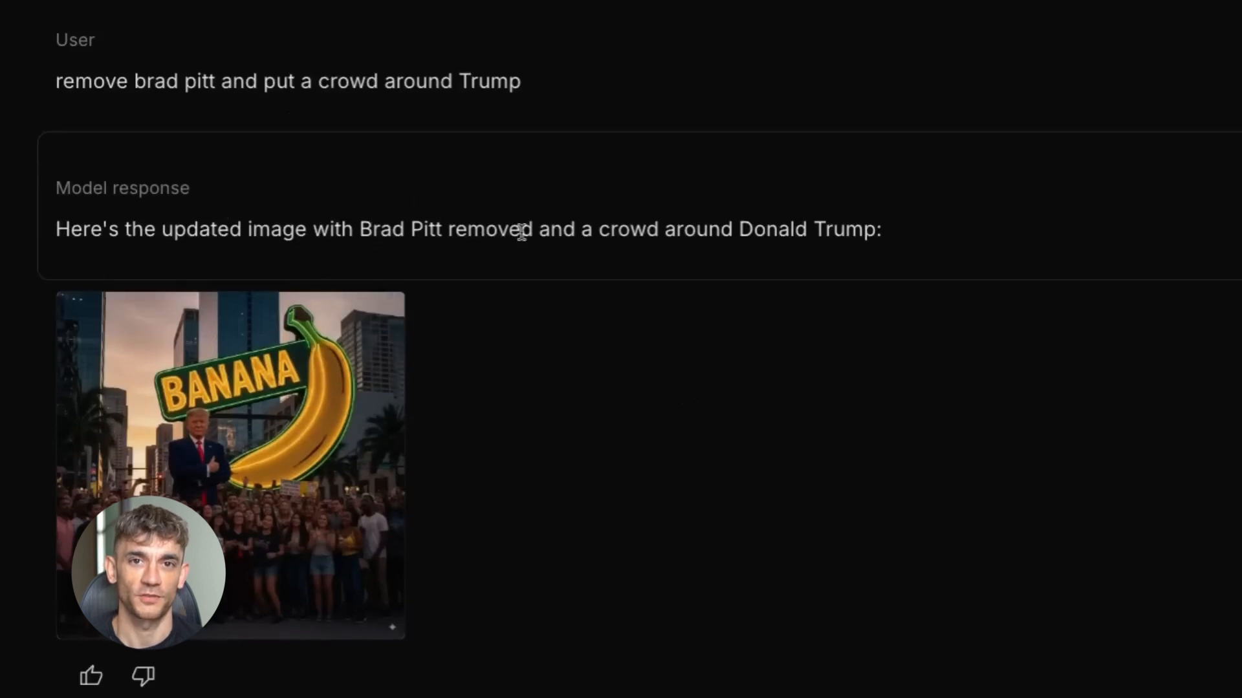
mouse_move(372, 445)
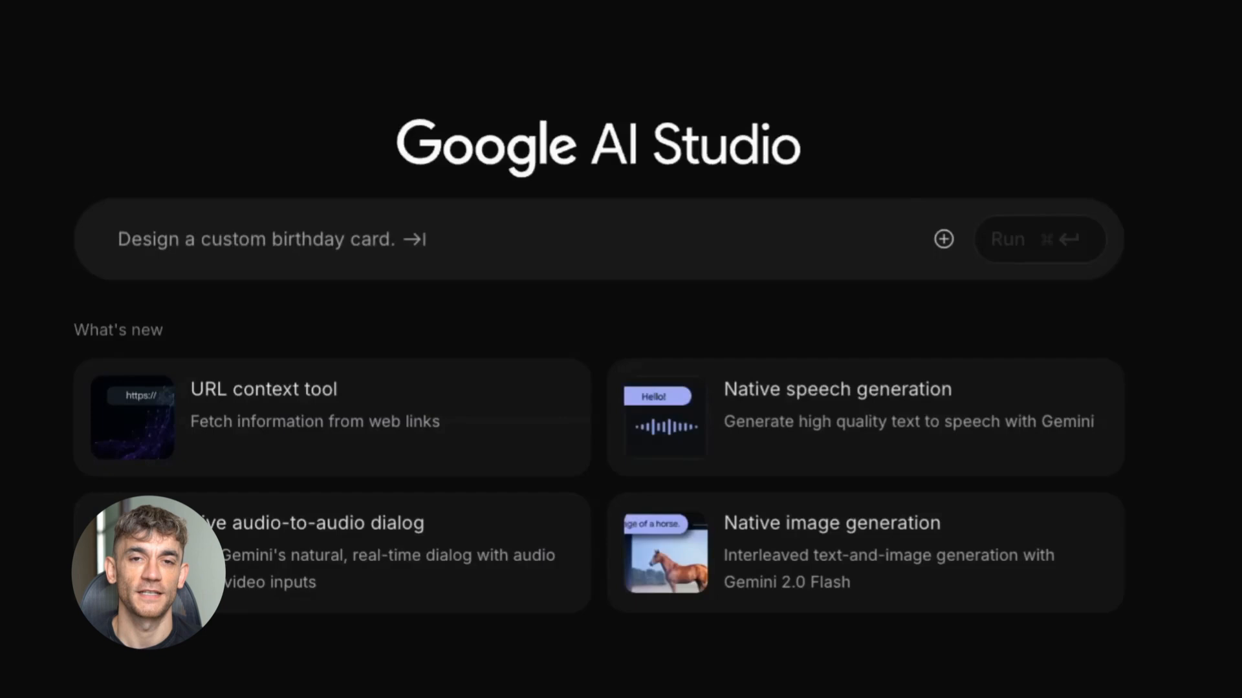
type("Show me different logos and brand swag ideas for my startup called Avurna")
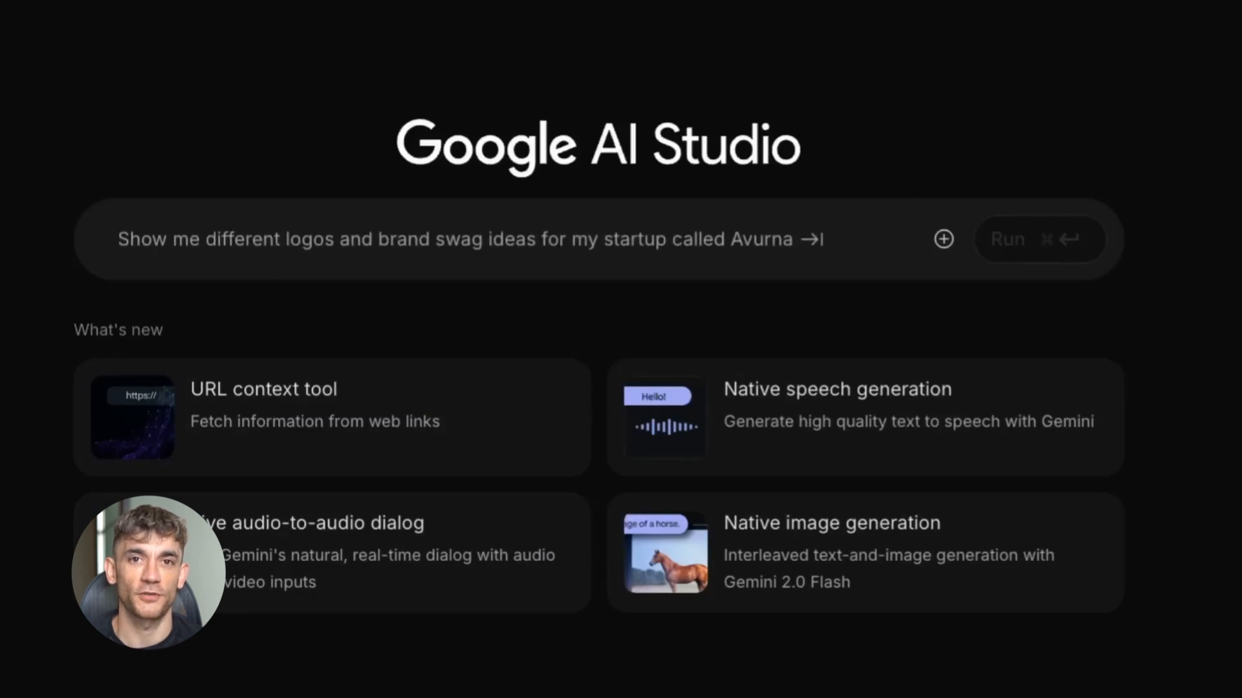
type("Plot sin(x) from 0 to 2*pi. Generate the resulting graph image.")
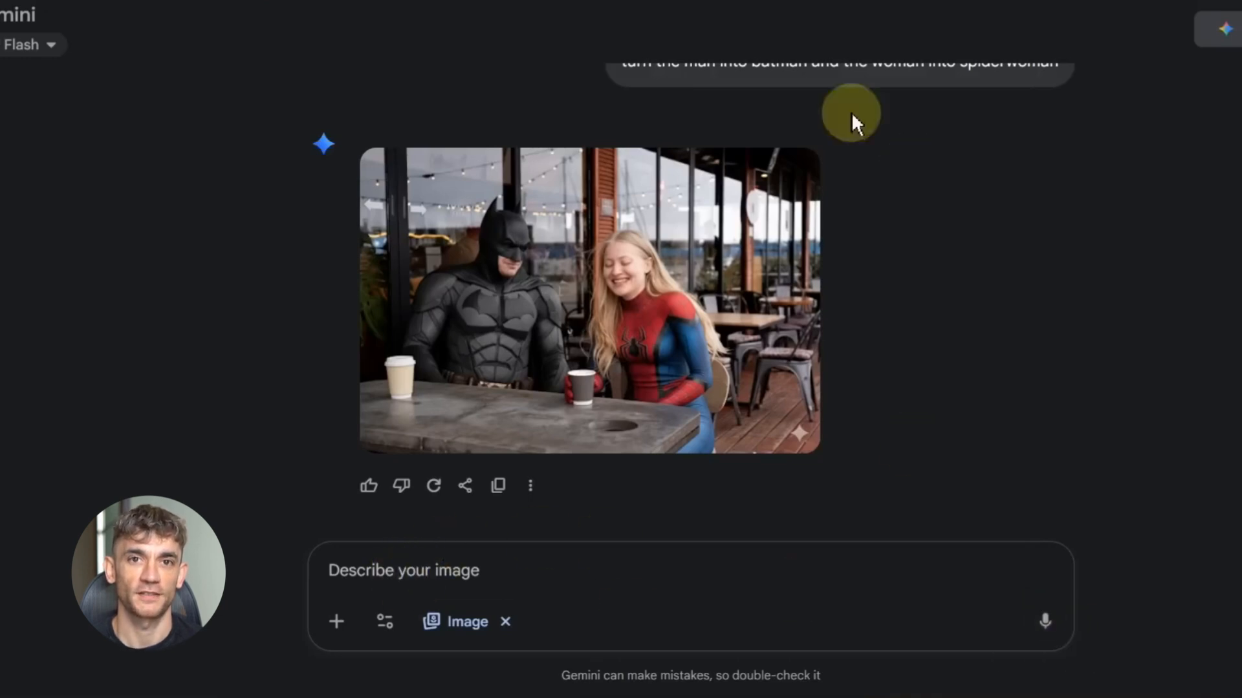
mouse_move(899, 171)
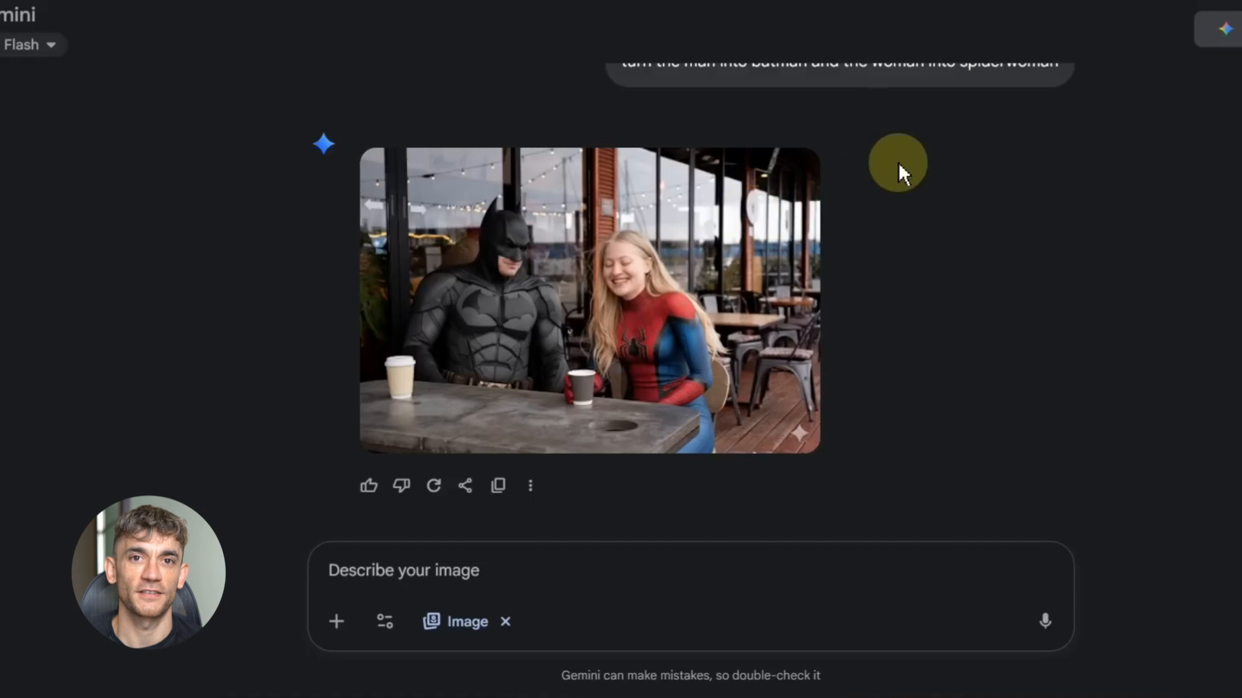
mouse_move(1021, 354)
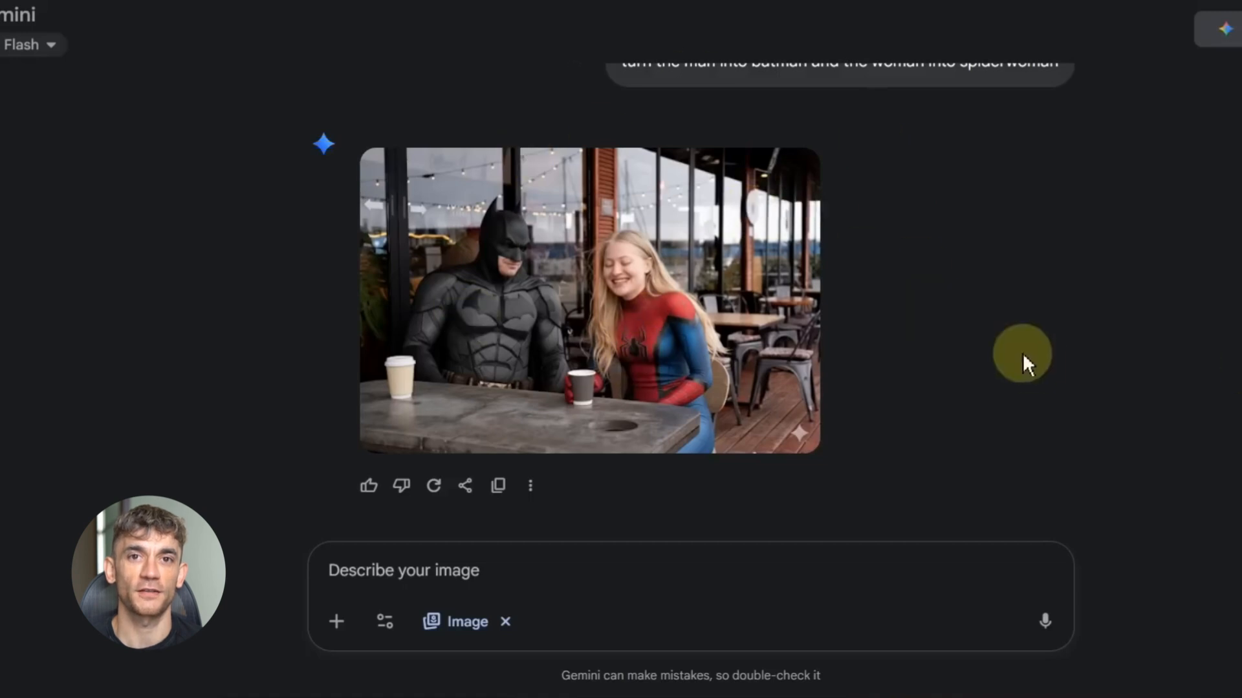
mouse_move(853, 399)
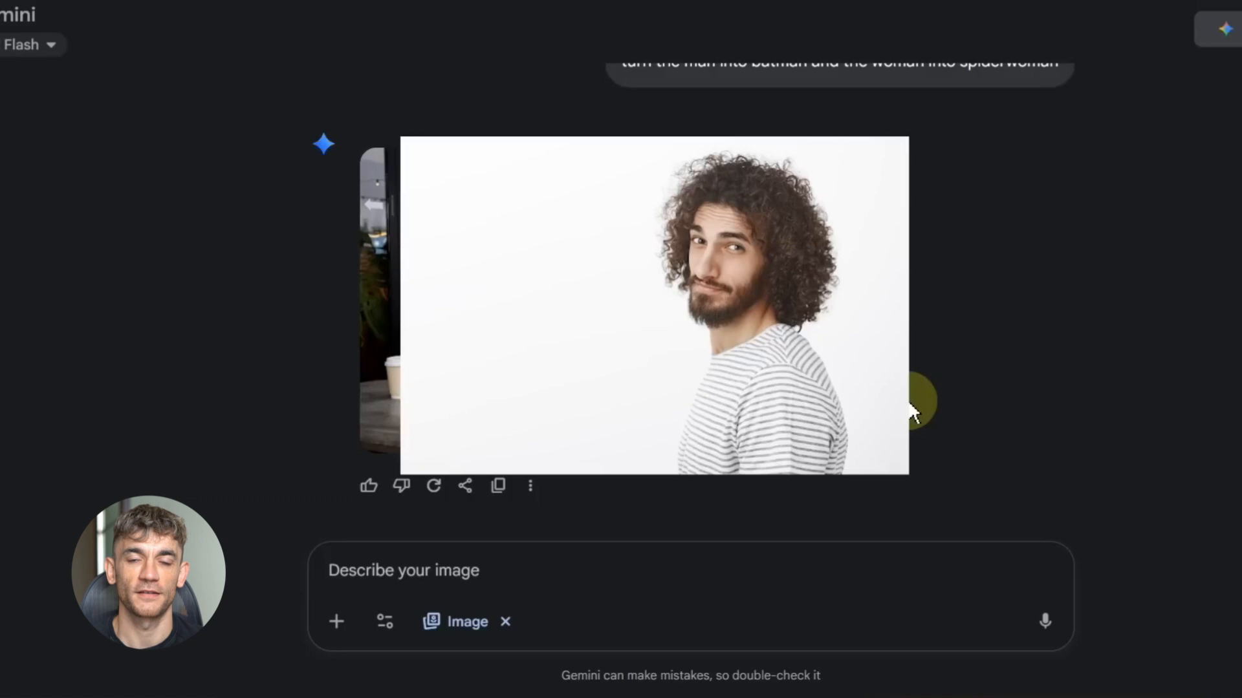
Send 'replace the man in the first image with the man in the second image' with both photos.
type("replace the man in the first image with the man in the second image")
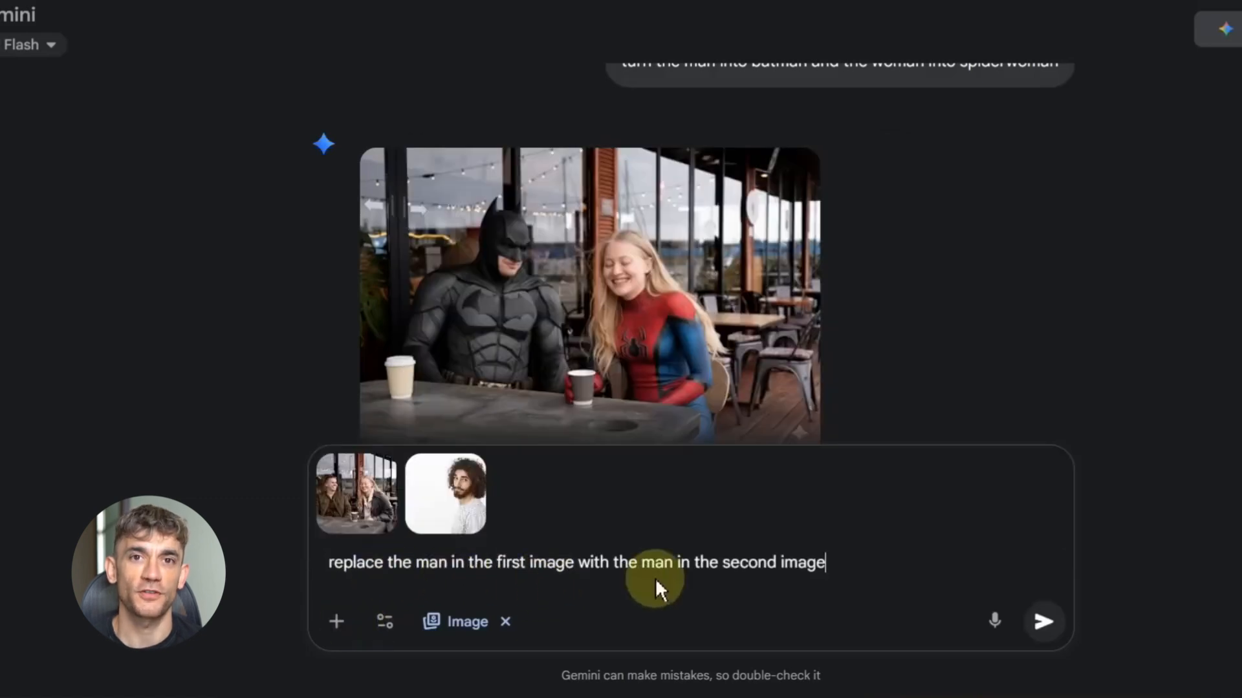
left_click(1044, 622)
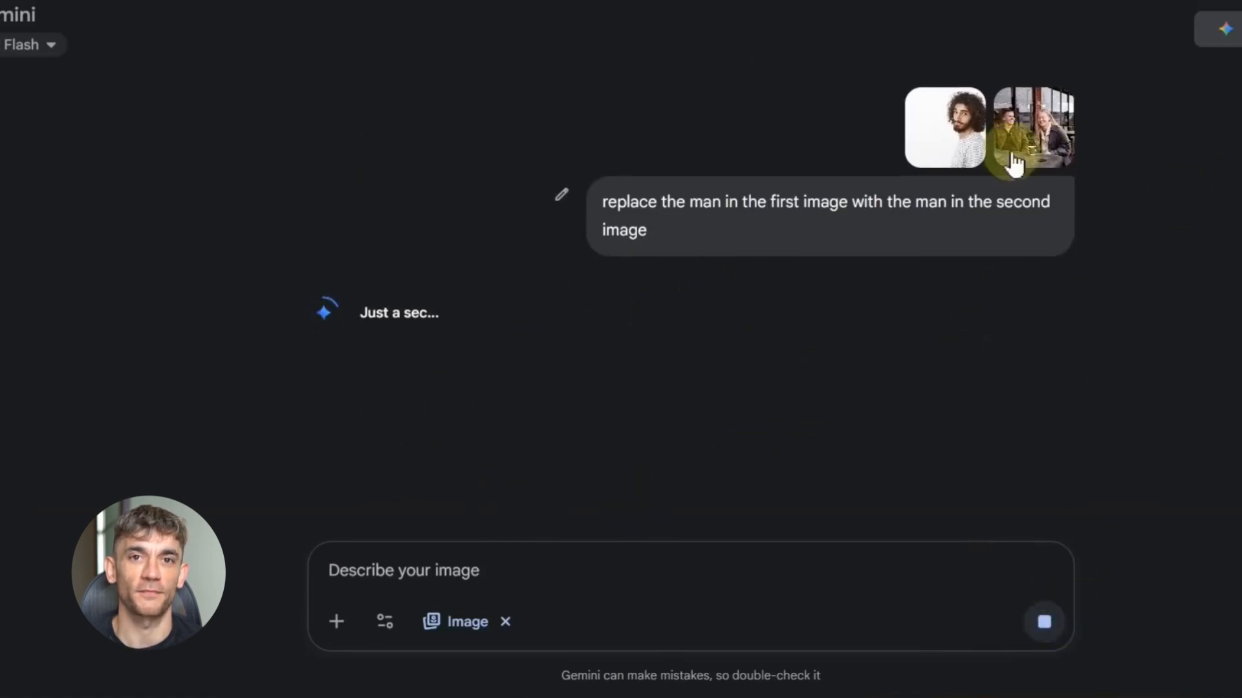
mouse_move(609, 254)
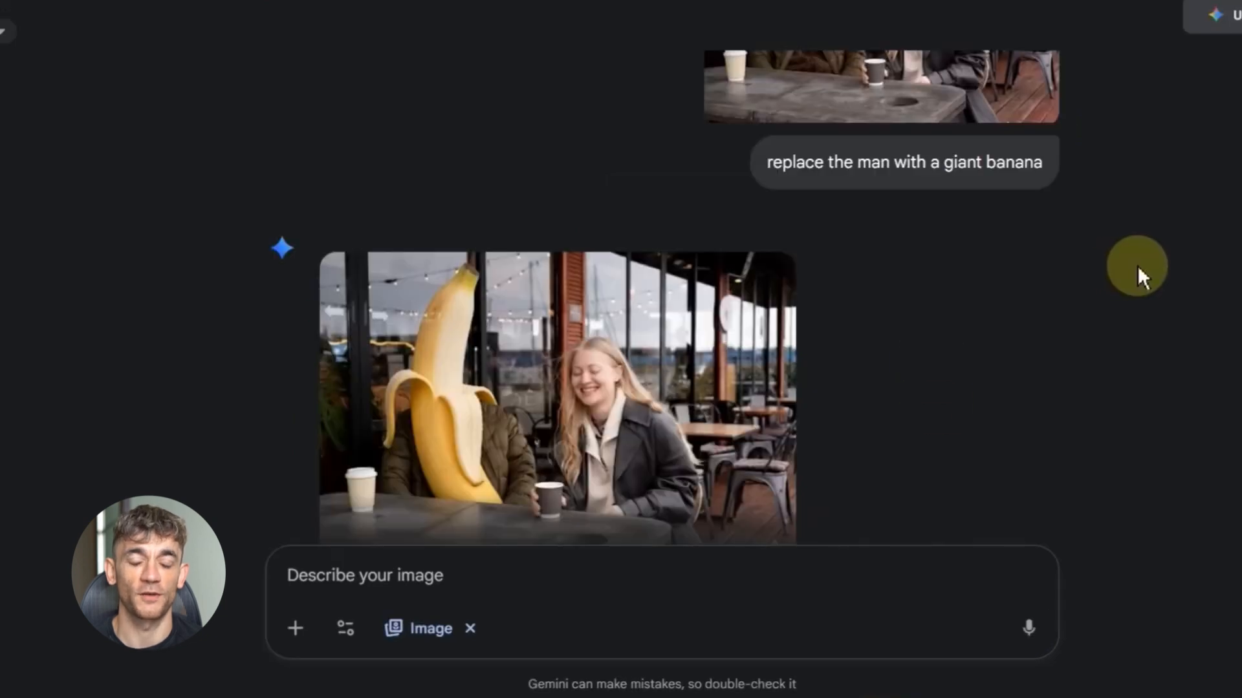
Scroll the Gemini chat to the café results with the man swapped for a giant banana.
scroll("down", 3)
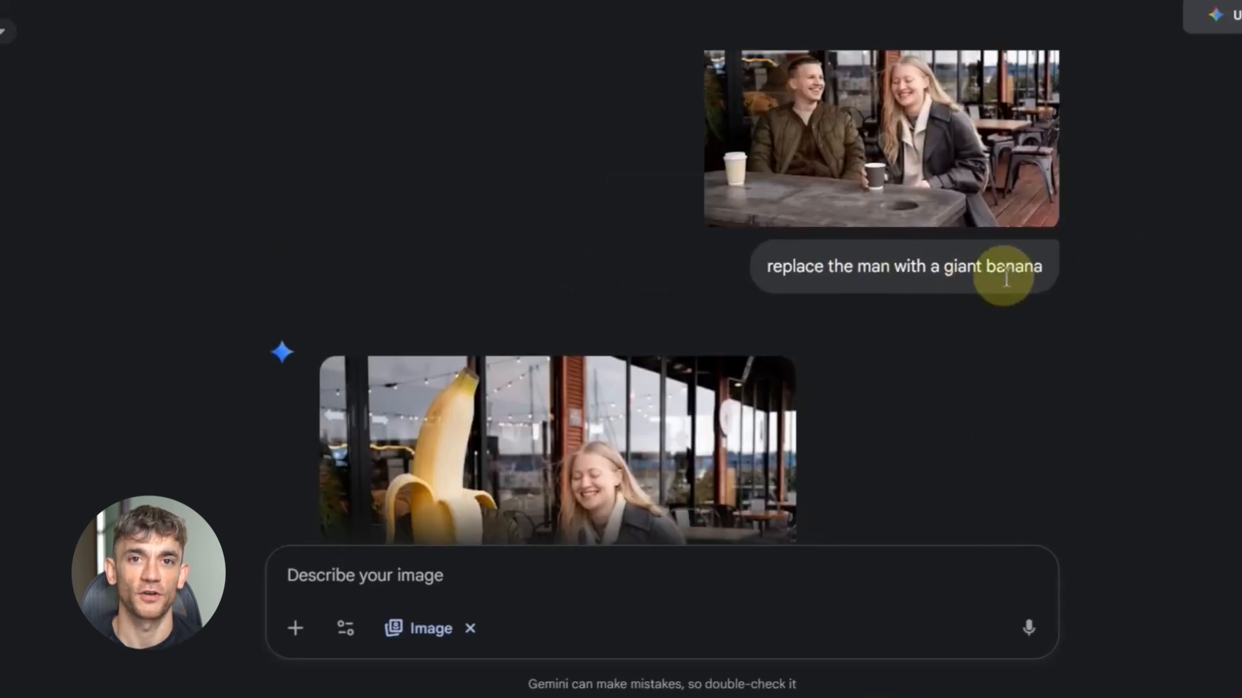
mouse_move(1164, 357)
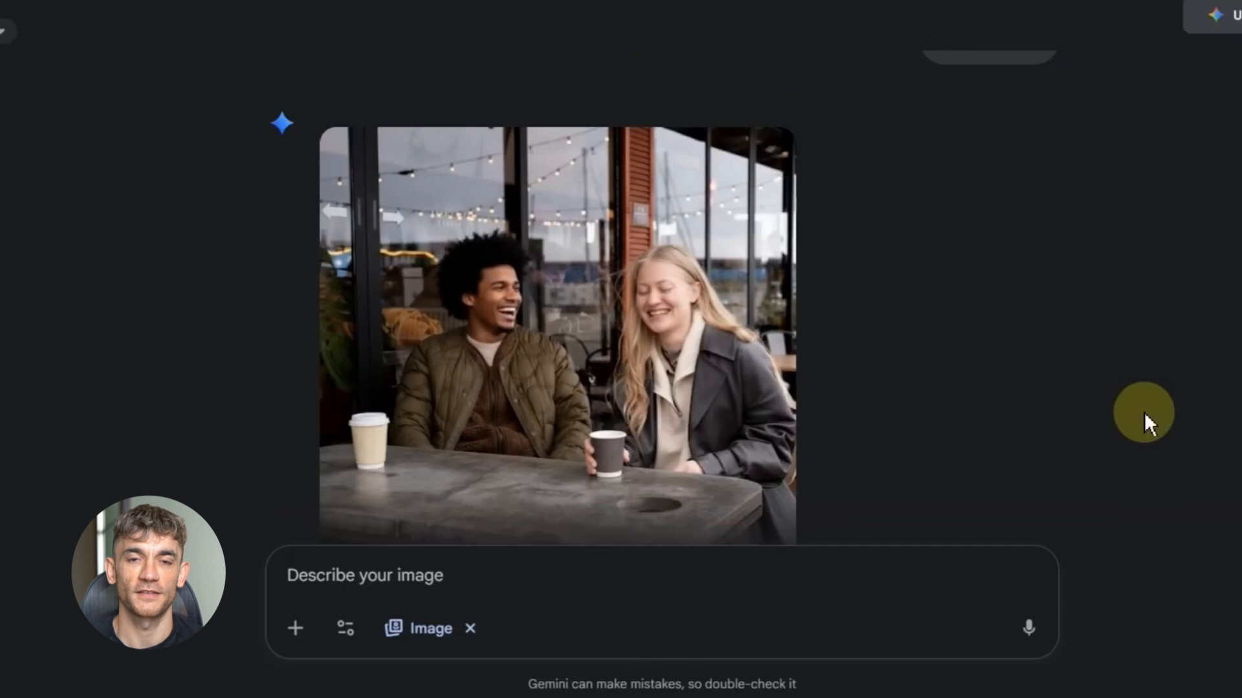
mouse_move(577, 297)
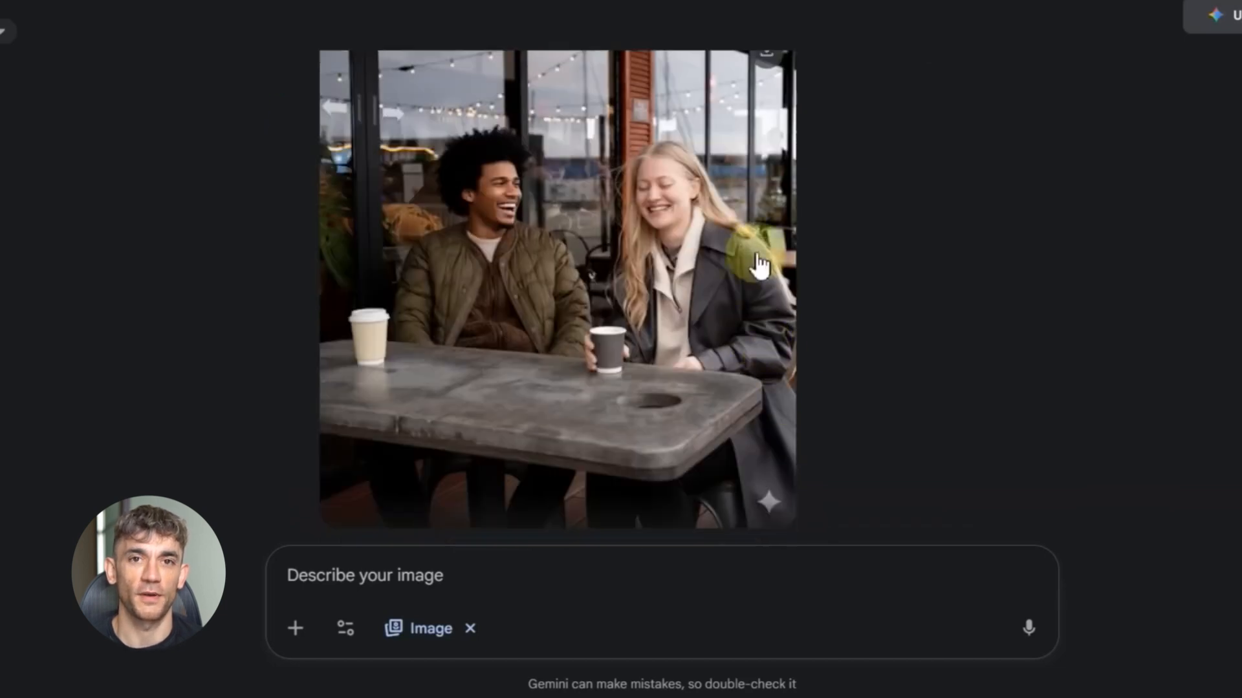
mouse_move(772, 511)
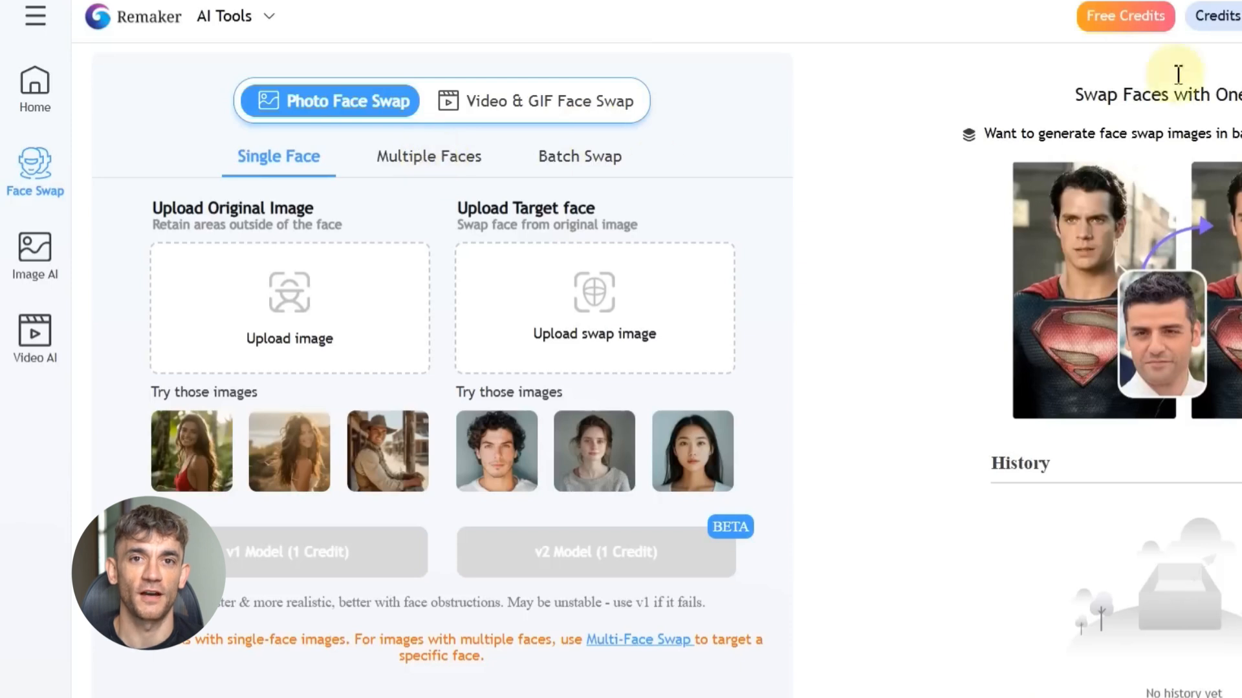
In Multiple Faces mode, upload the group café photo and launch the 4-credit face swap.
left_click(428, 156)
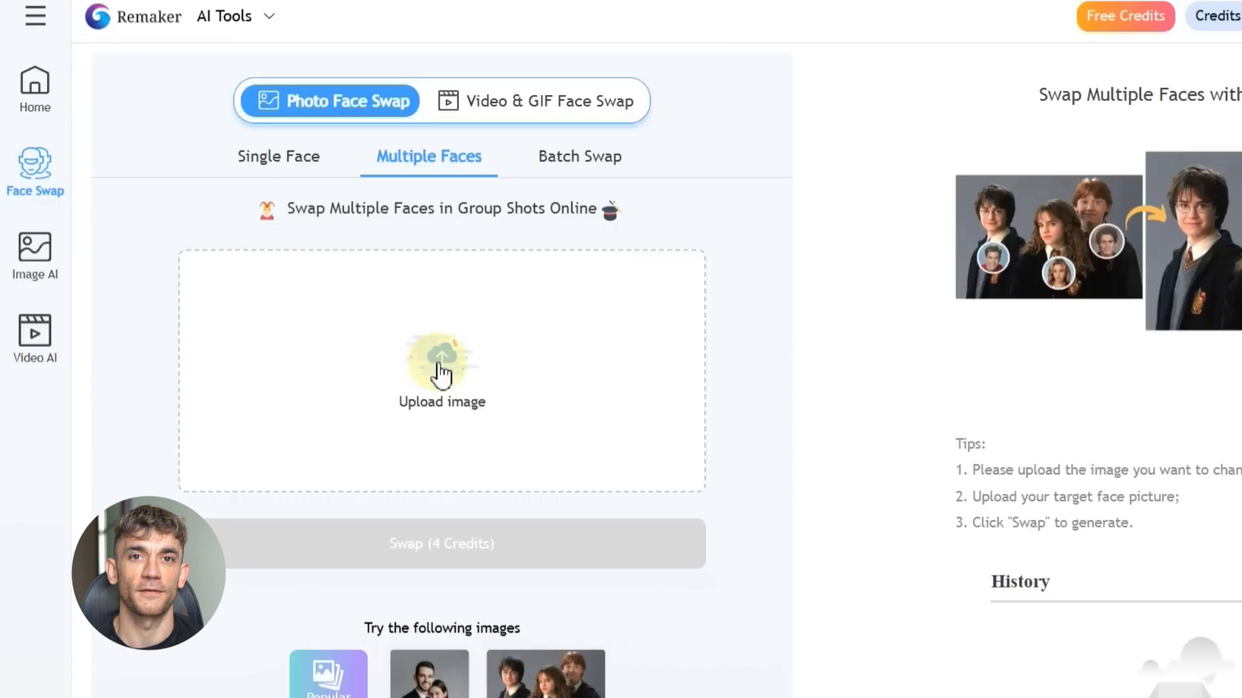
left_click(441, 370)
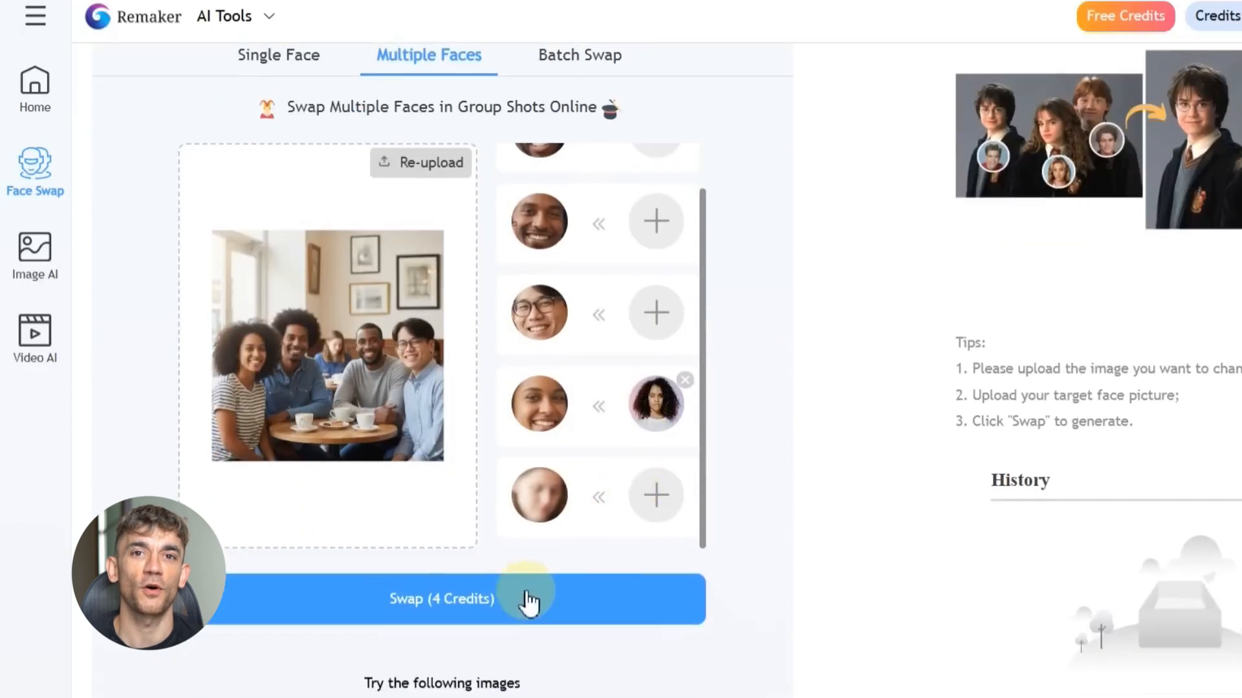
left_click(441, 599)
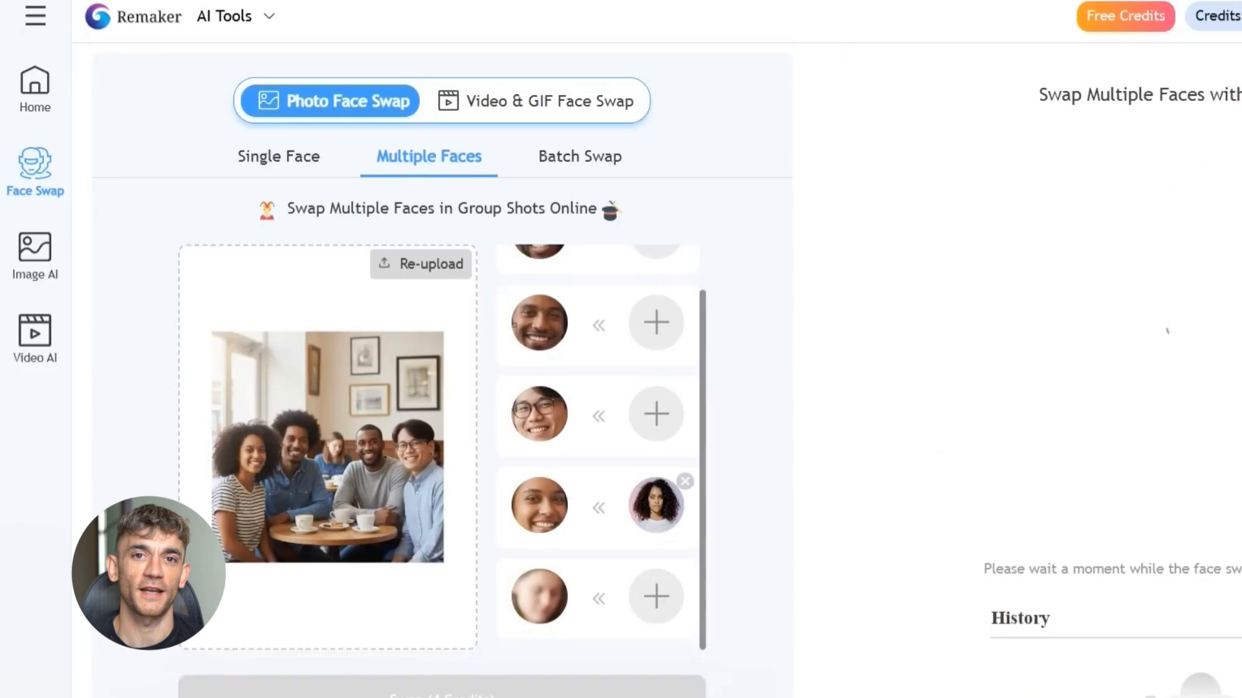
left_click(308, 465)
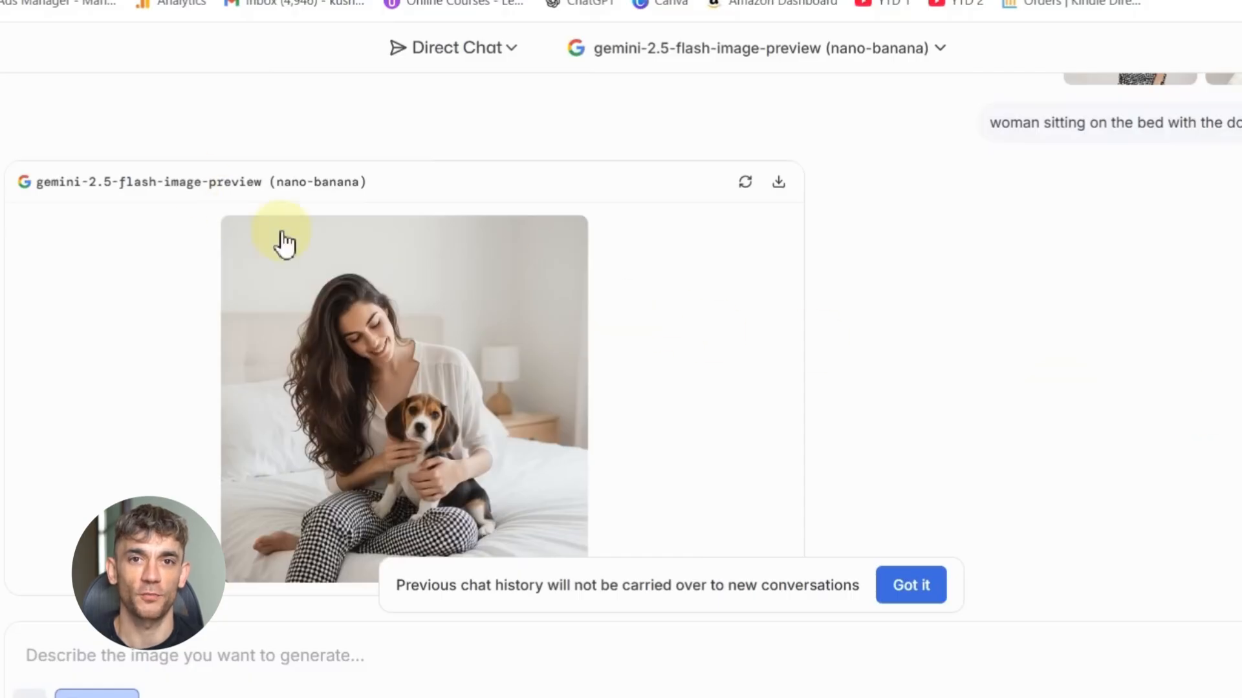
mouse_move(634, 442)
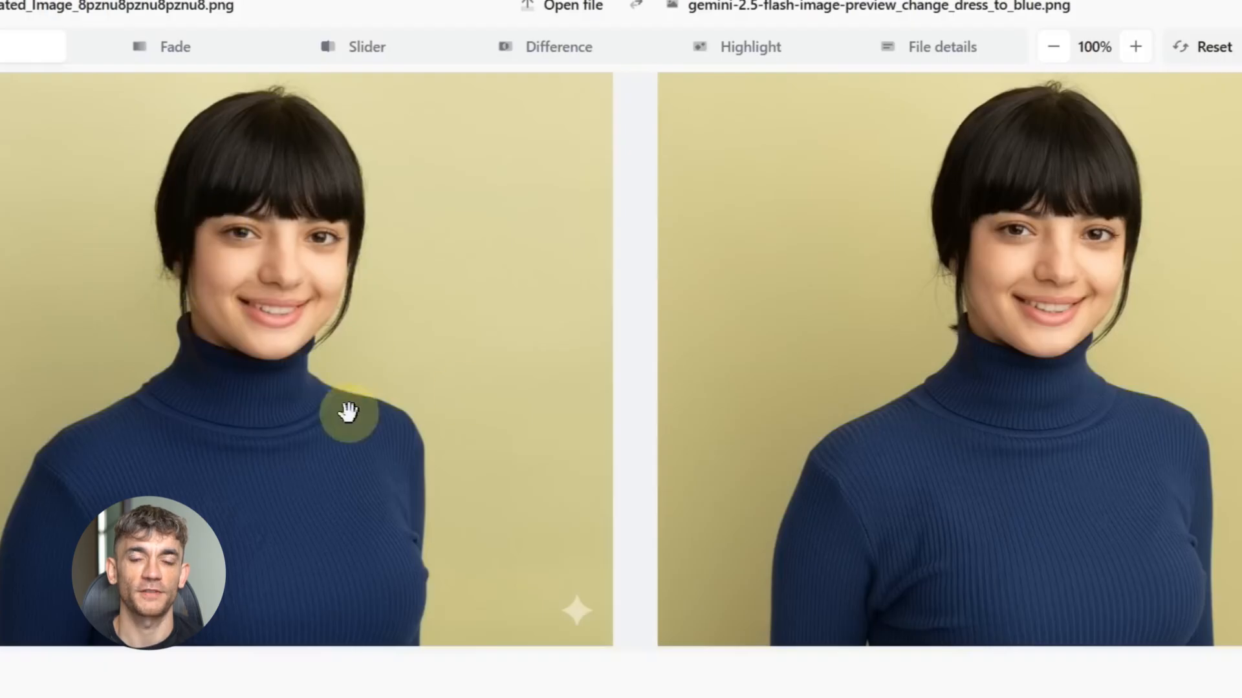
mouse_move(384, 440)
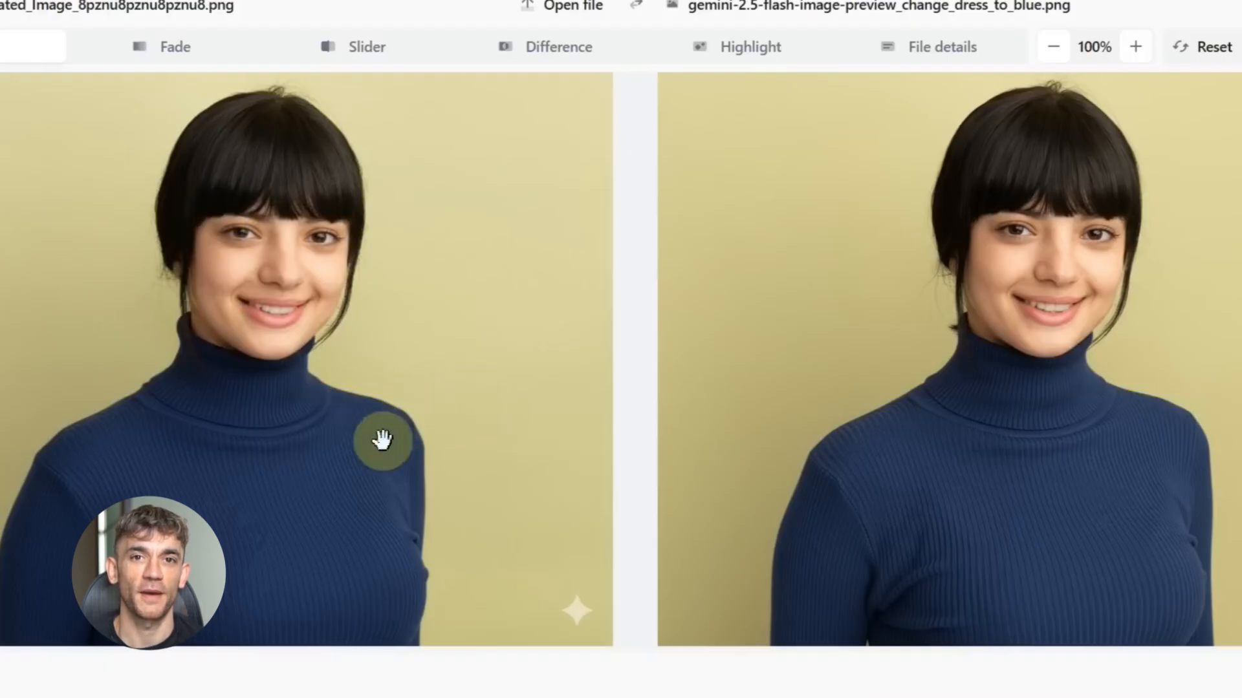
mouse_move(419, 376)
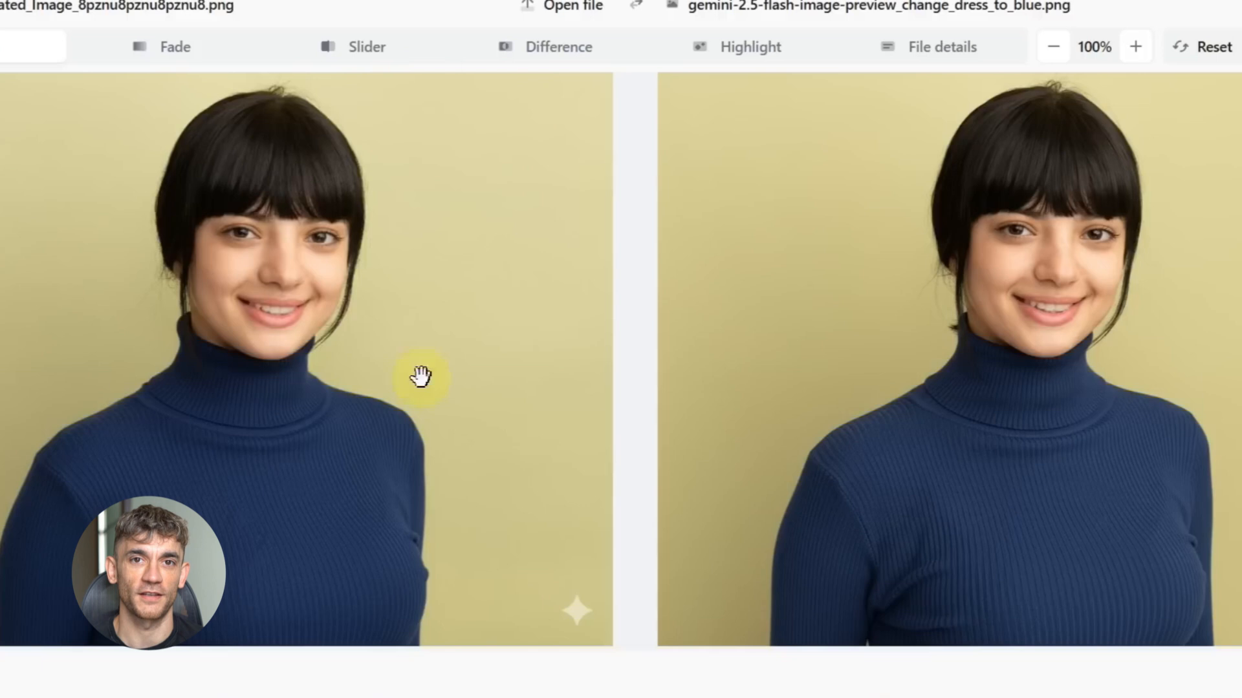
mouse_move(1085, 228)
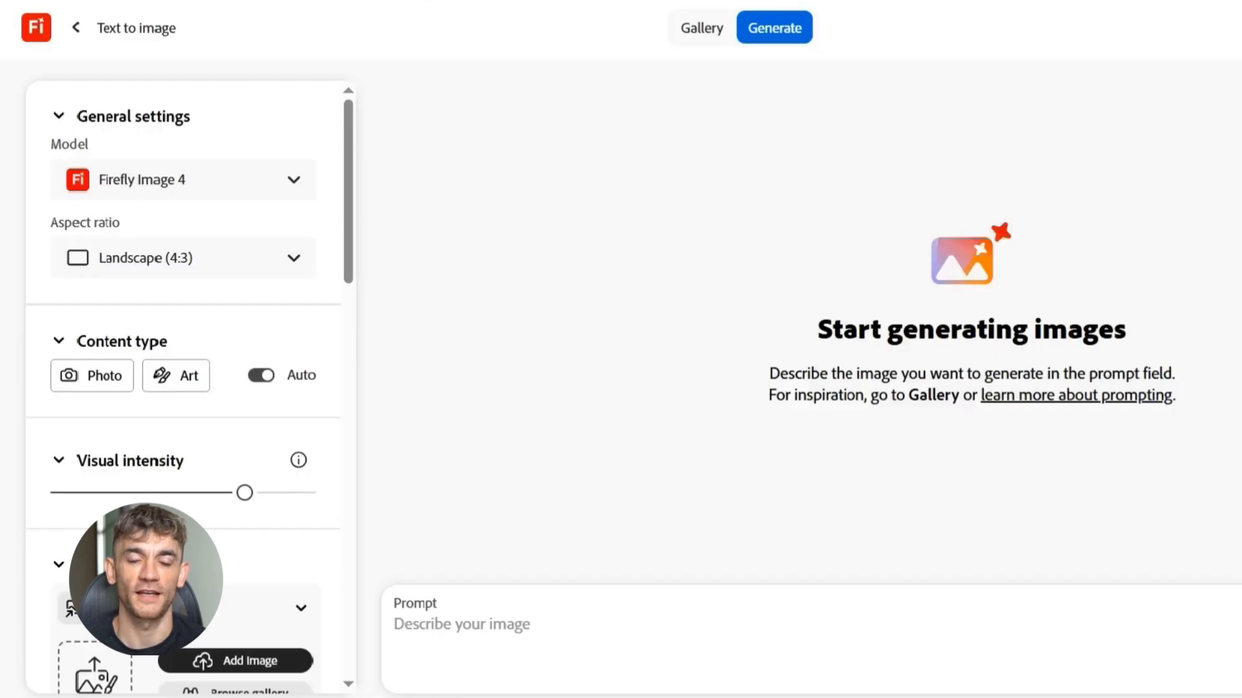
mouse_move(903, 376)
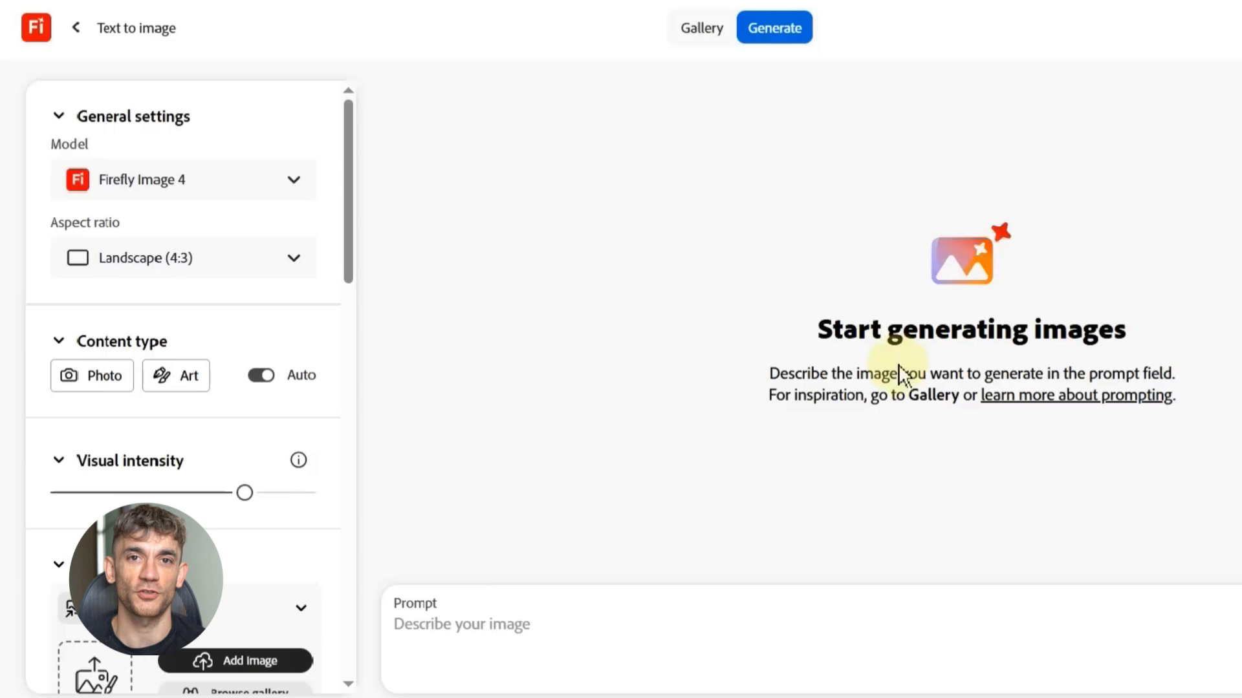
mouse_move(293, 418)
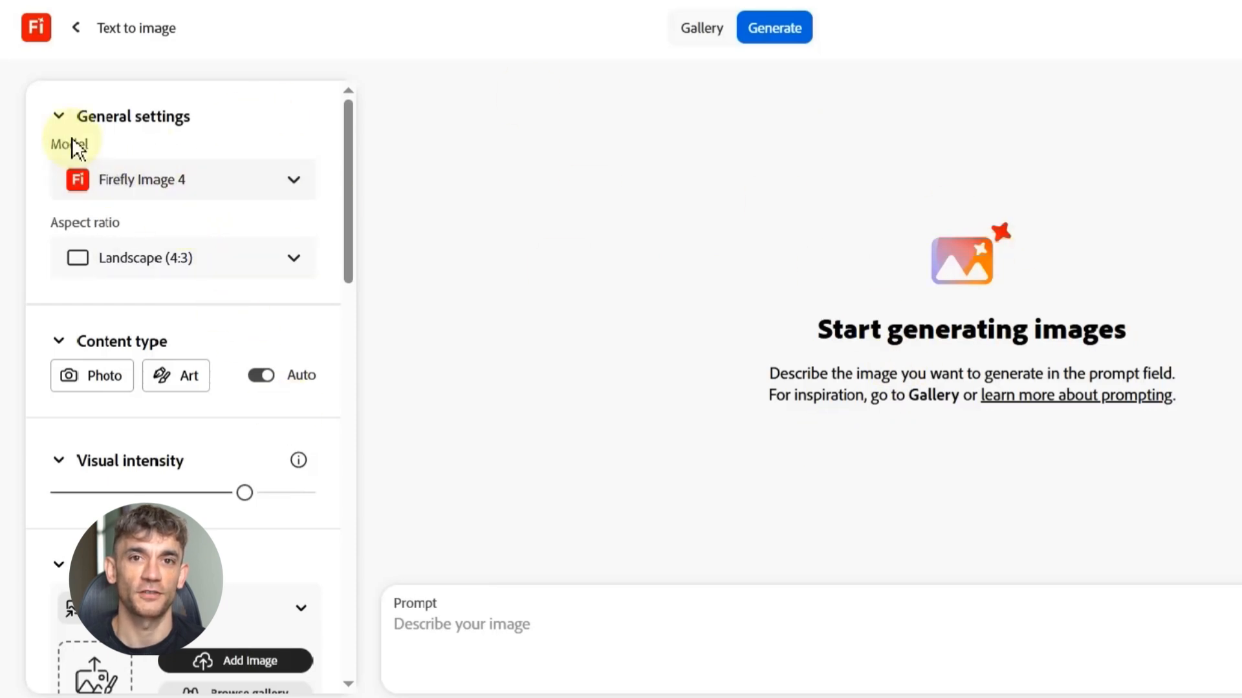
Choose Gemini 2.5 Flash Image from the Partner models in the Model dropdown.
left_click(182, 178)
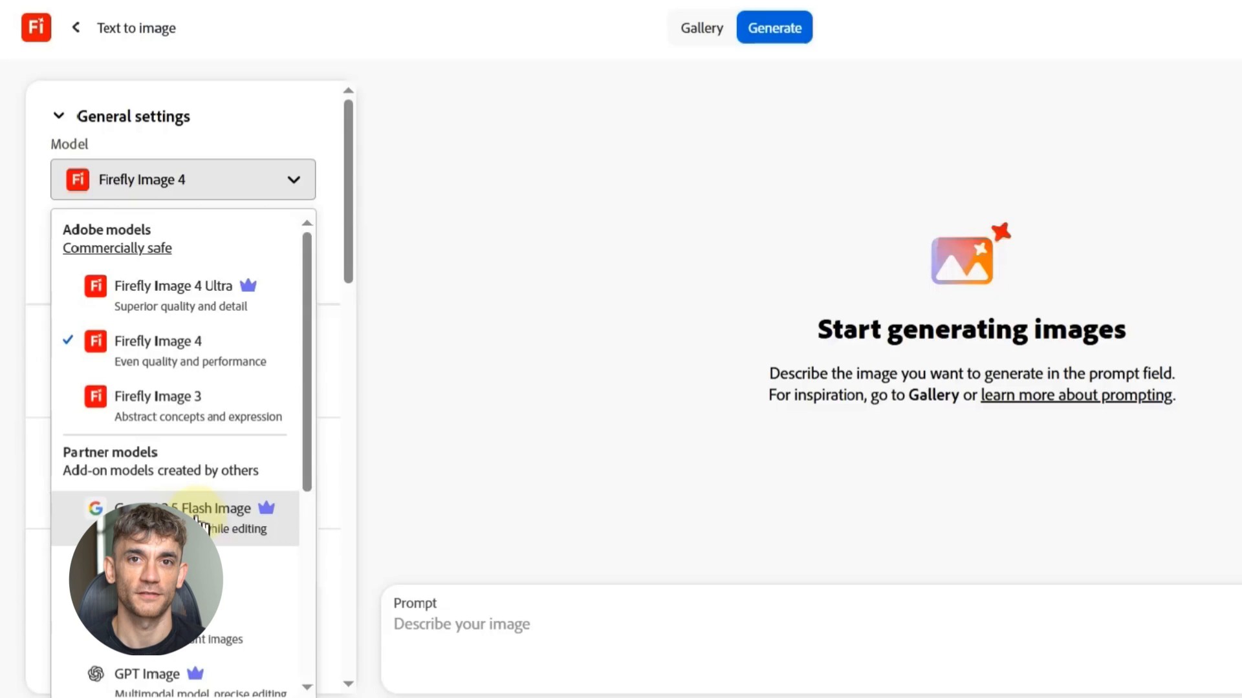
left_click(183, 516)
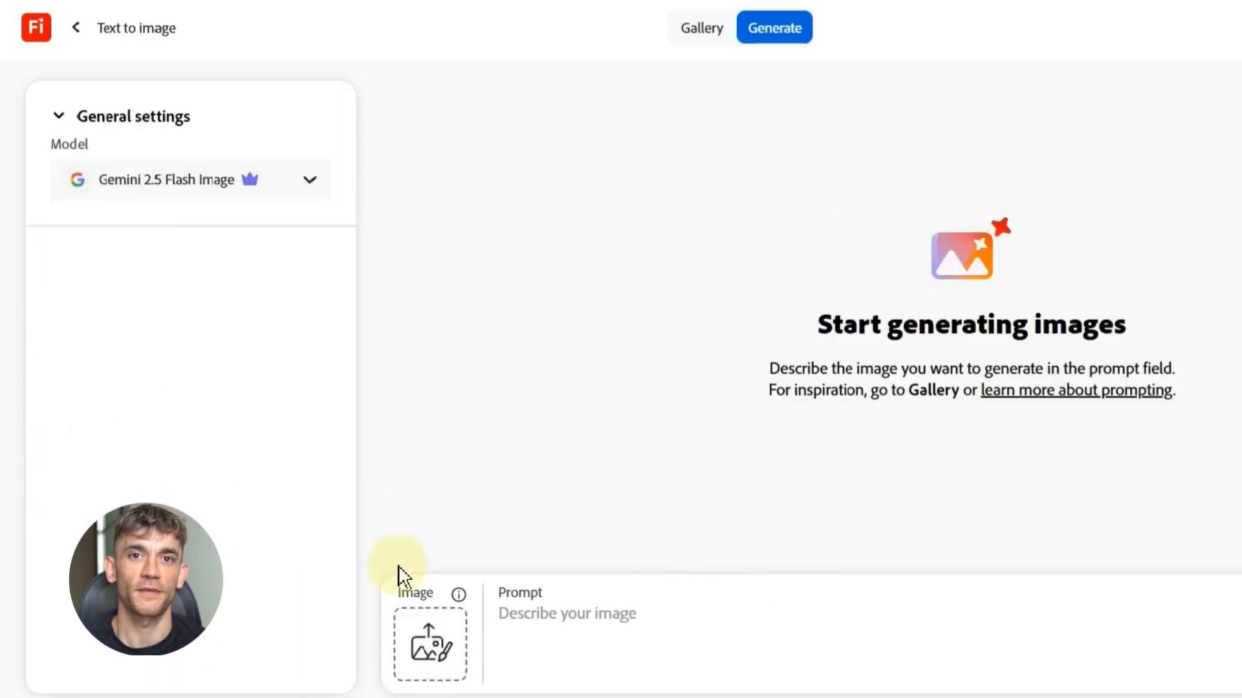
mouse_move(428, 642)
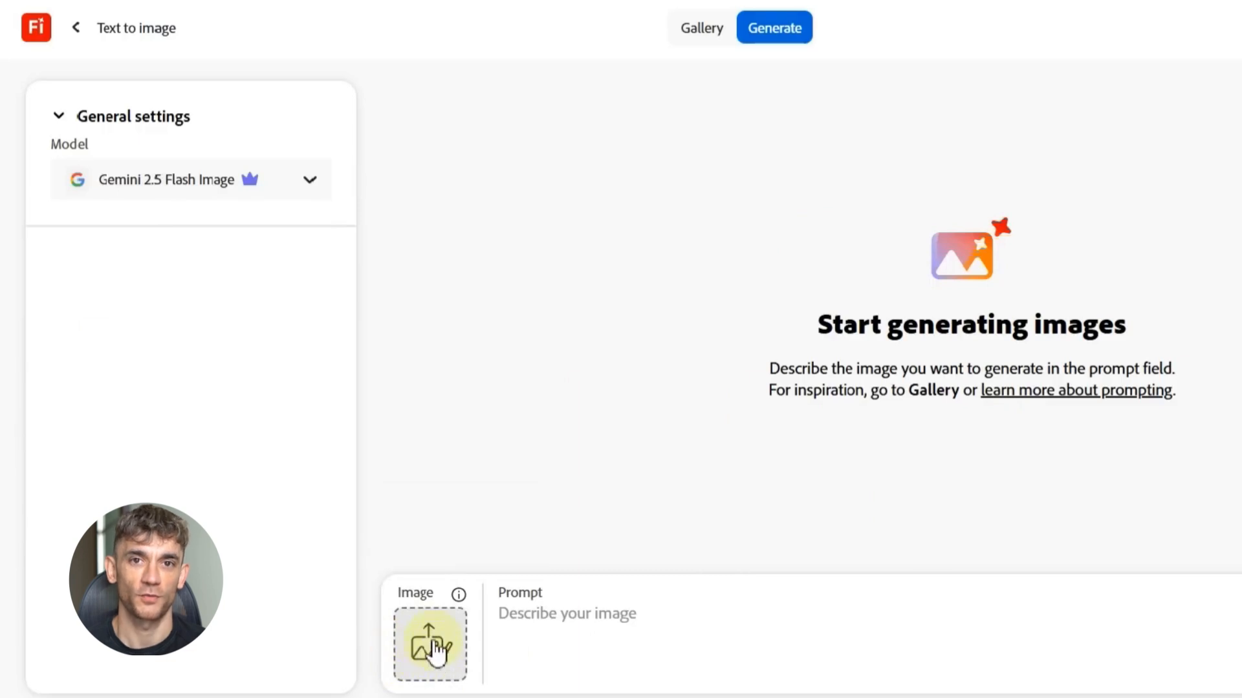
mouse_move(521, 656)
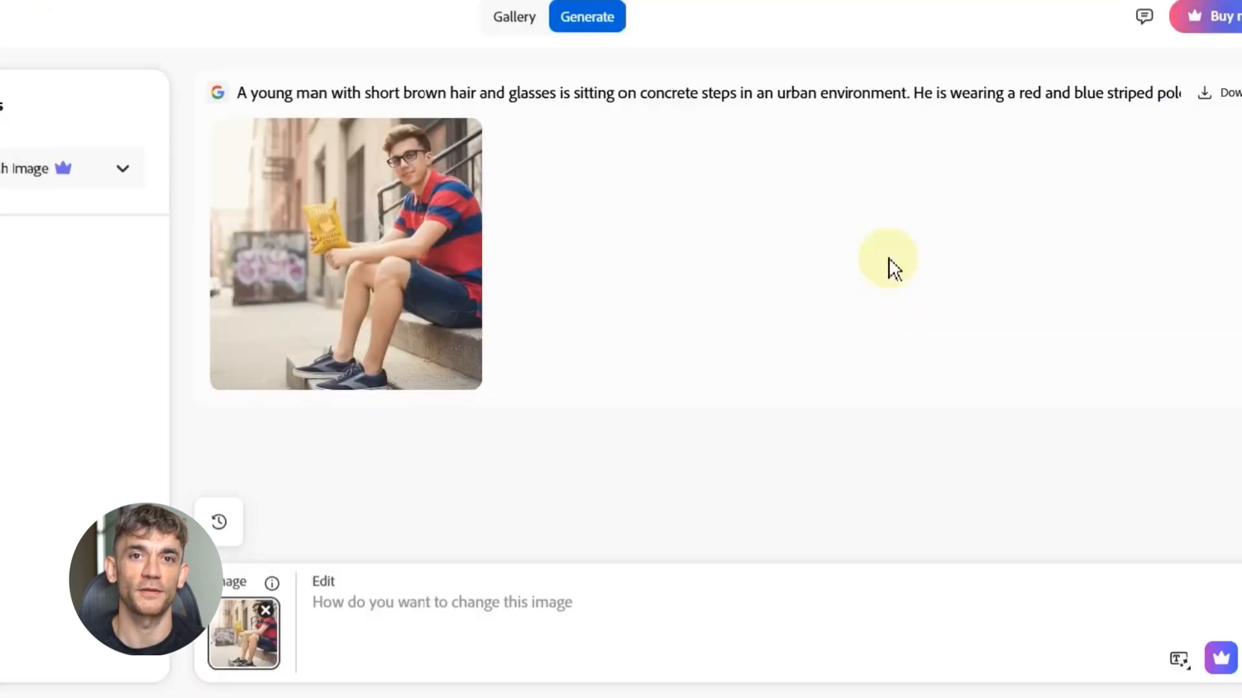
mouse_move(956, 329)
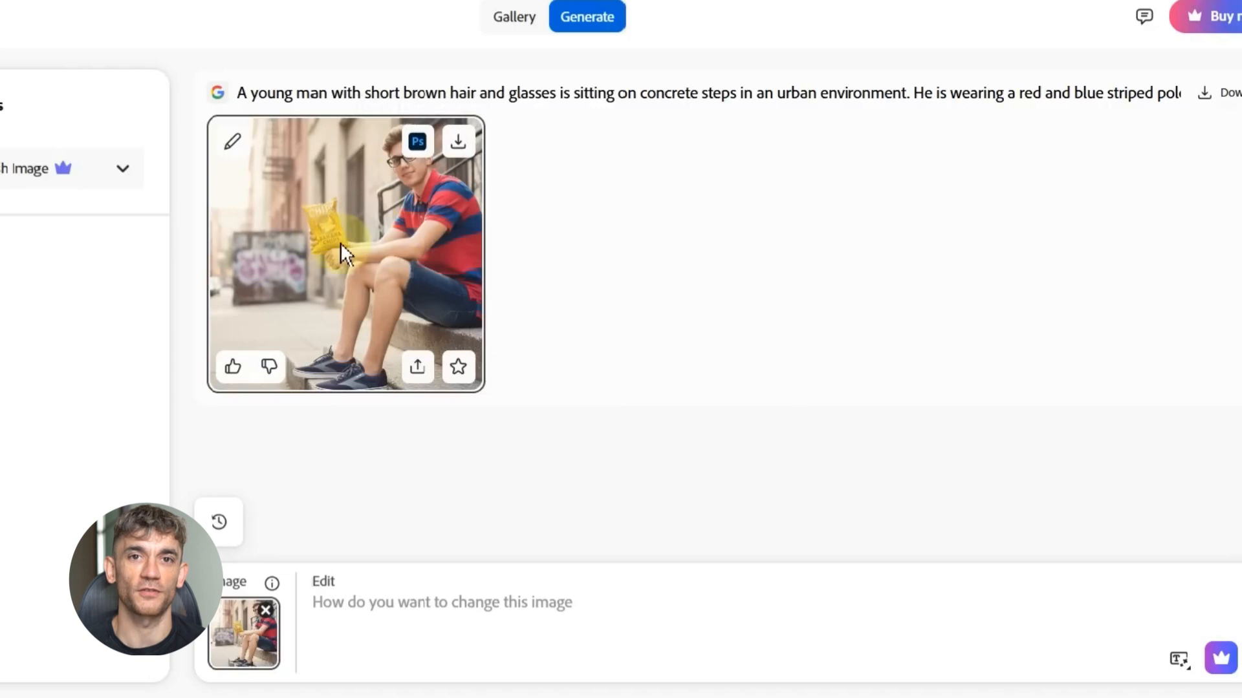
mouse_move(298, 483)
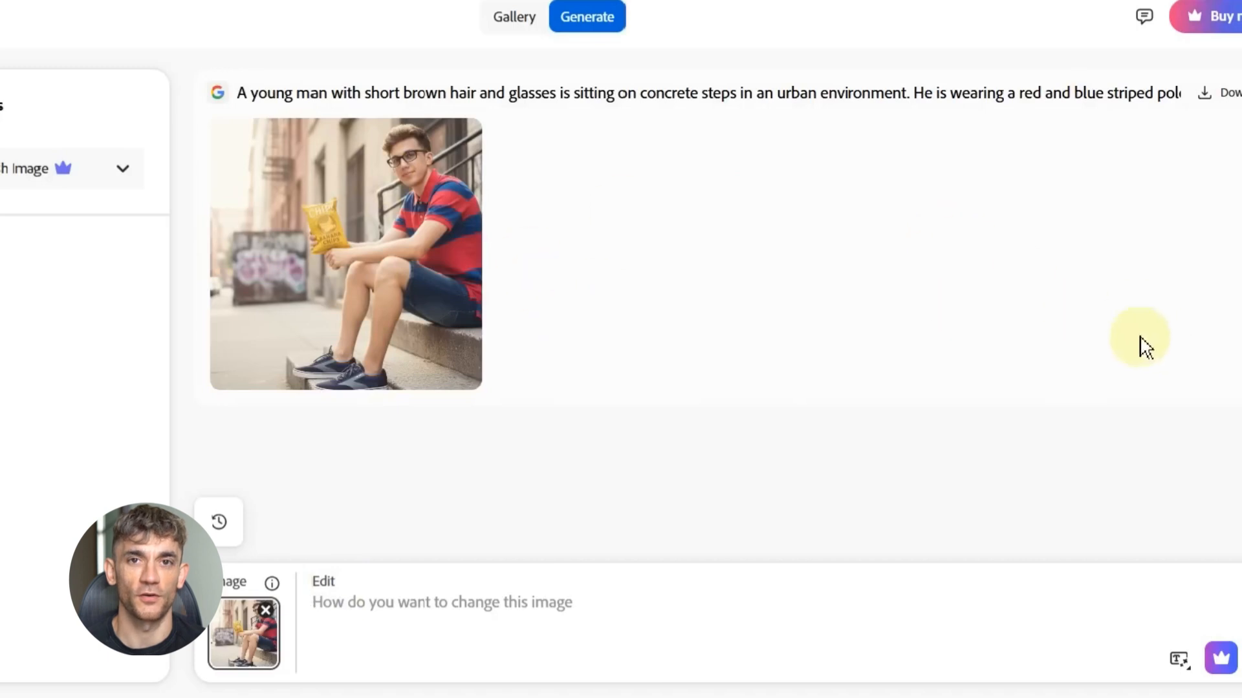
mouse_move(673, 252)
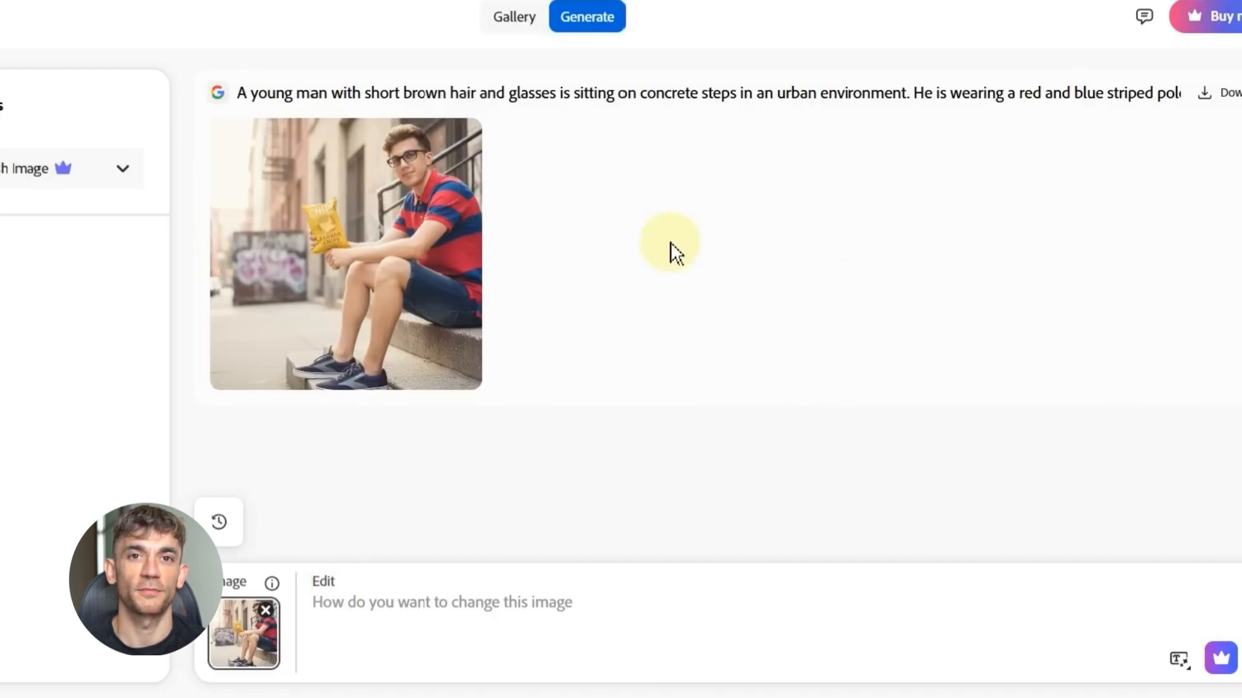
Generate the young man in glasses on concrete steps and load it for editing.
left_click(443, 601)
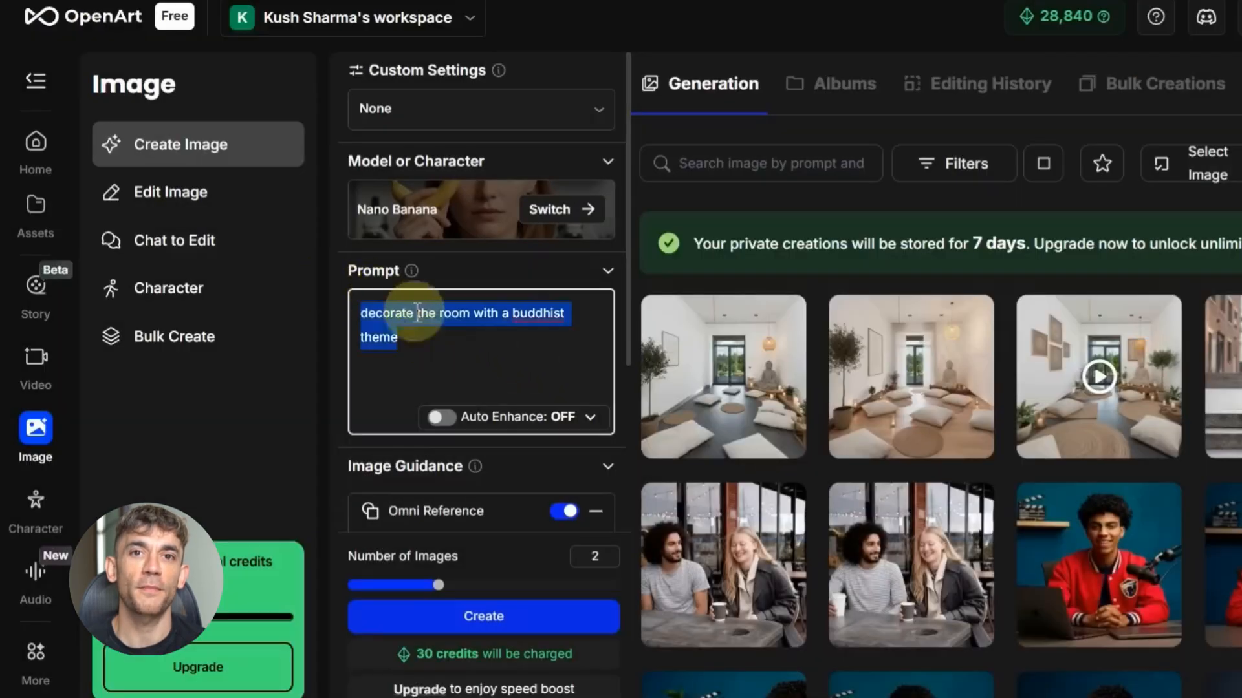
Scroll the OpenArt creator to the Buddhist-theme room prompt with its reference photos.
scroll("down", 3)
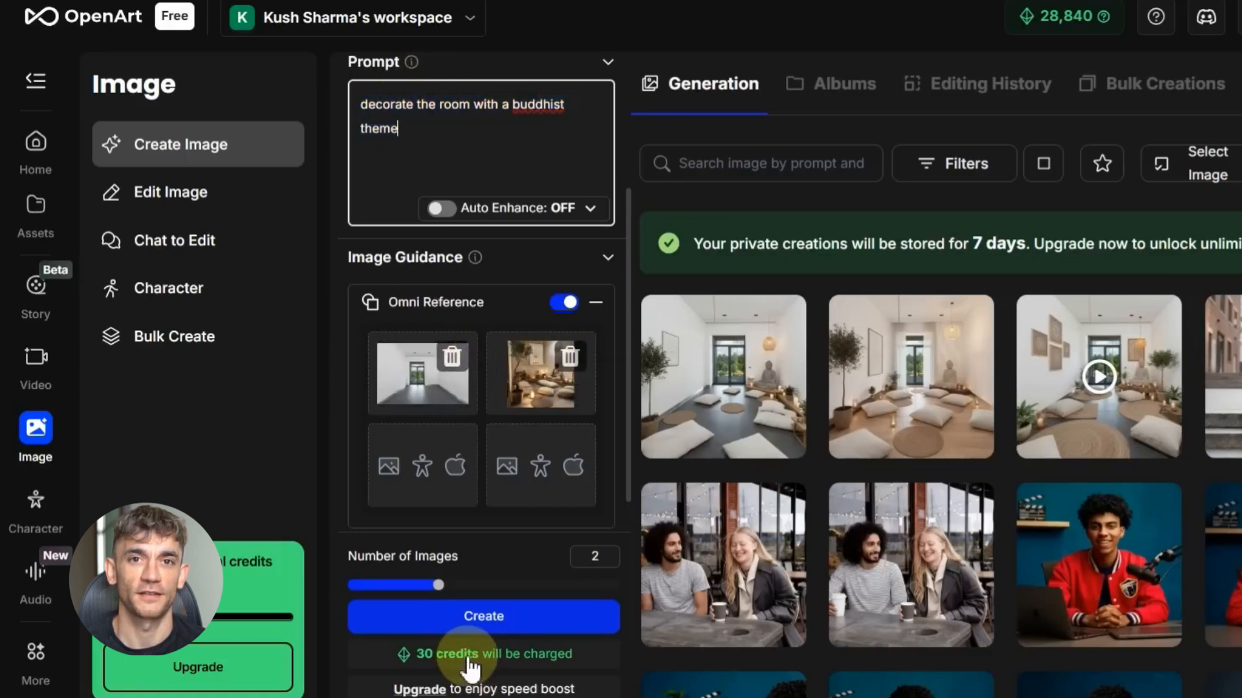
mouse_move(600, 389)
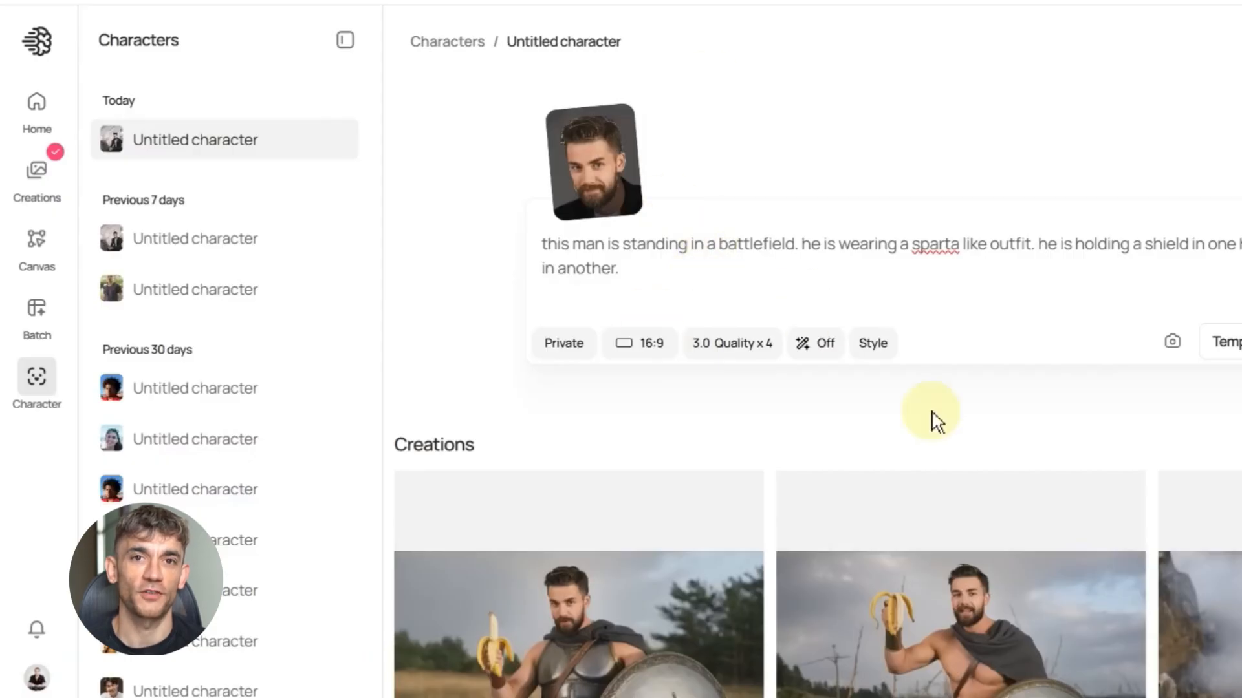
Scroll the Creations grid and select a Spartan-warrior-with-banana result.
scroll("down", 3)
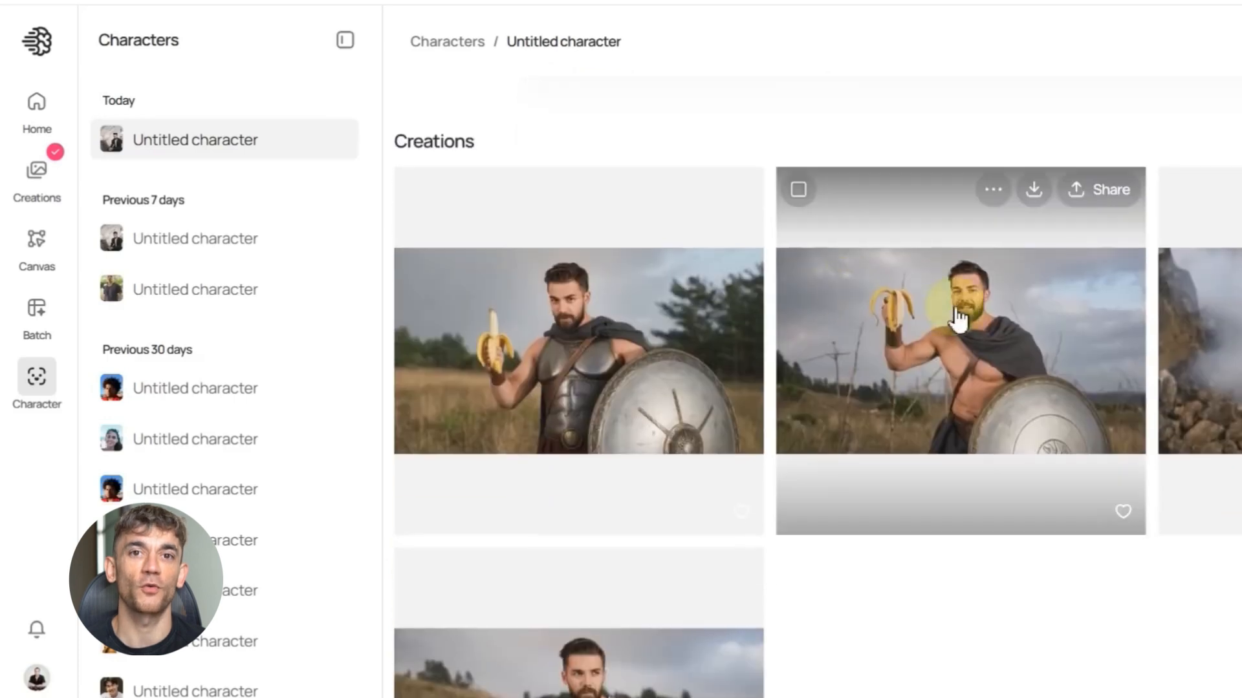
mouse_move(657, 301)
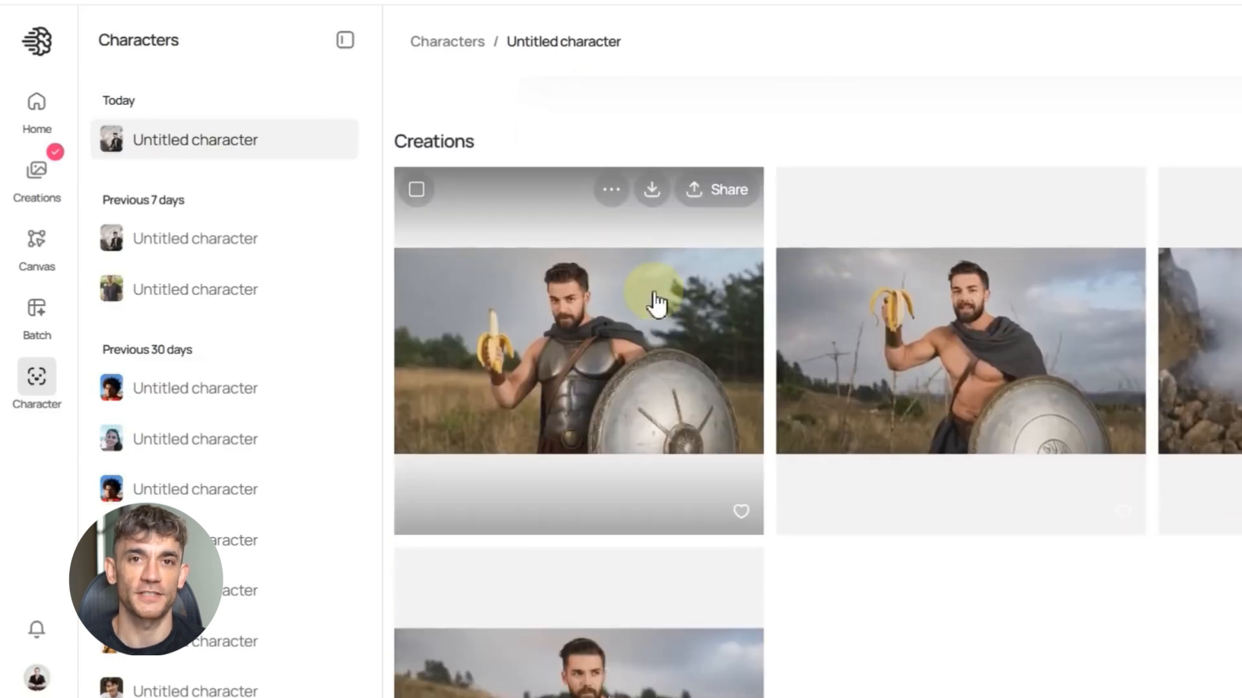
left_click(578, 352)
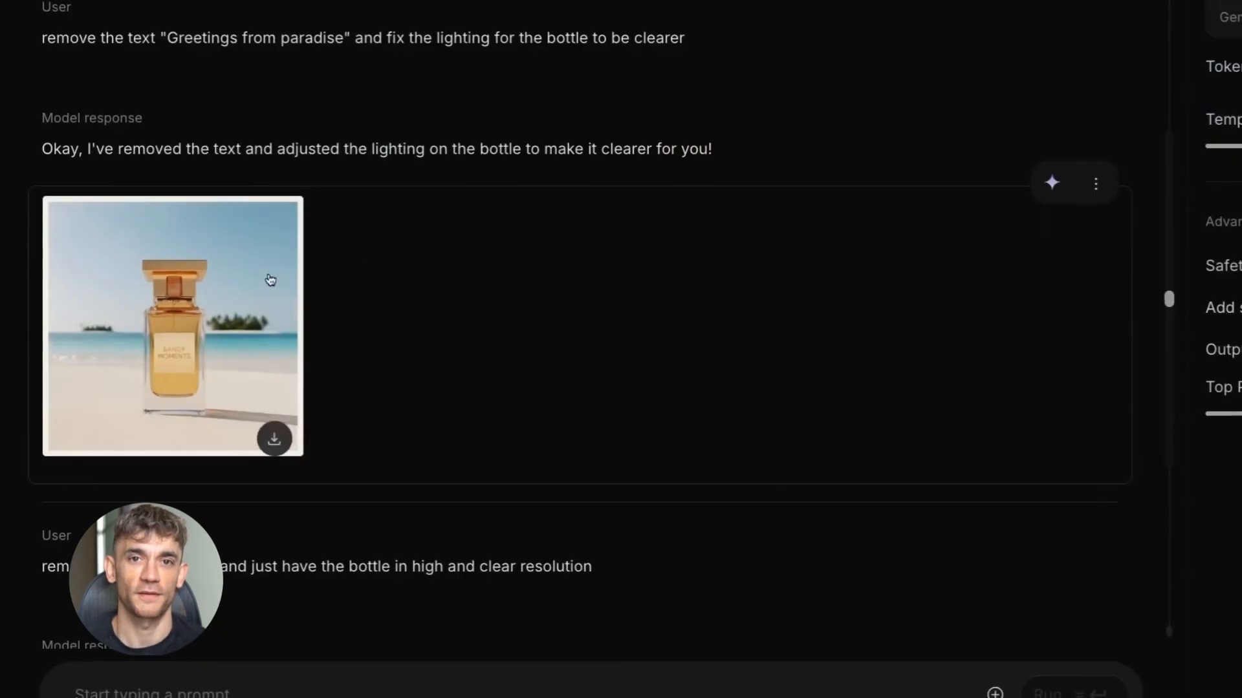
Scroll to the perfume bottle response with the greeting text removed and clearer lighting.
scroll("down", 3)
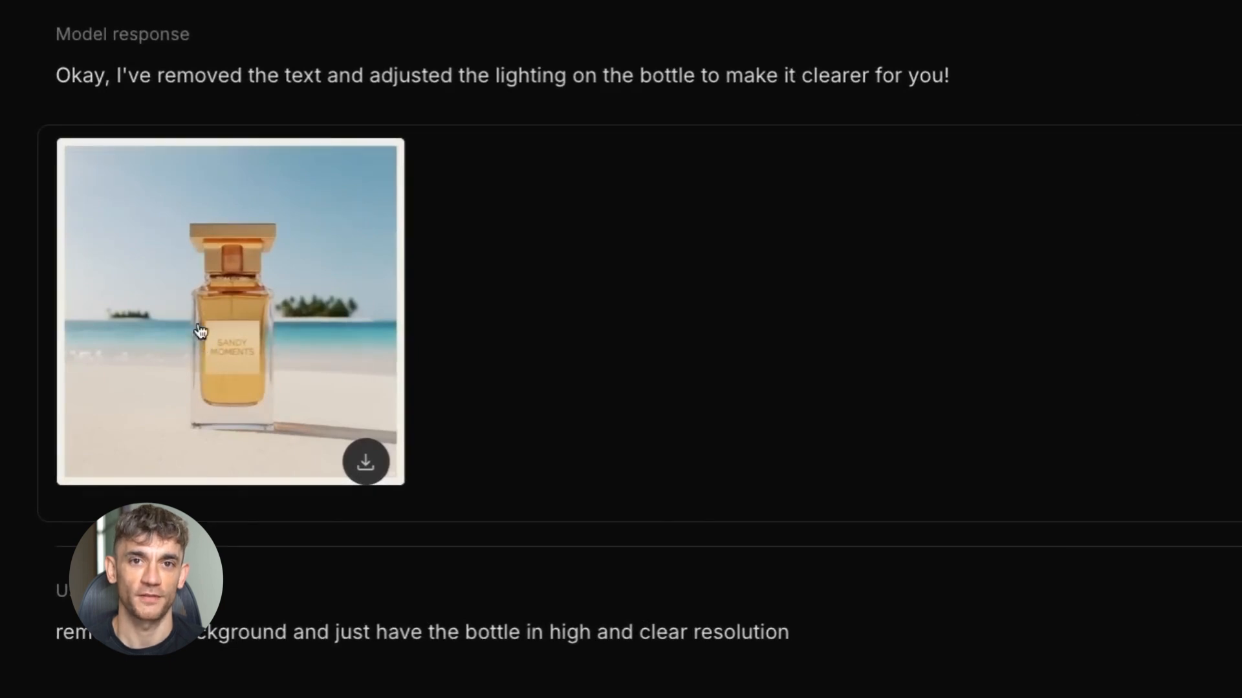
scroll("down", 3)
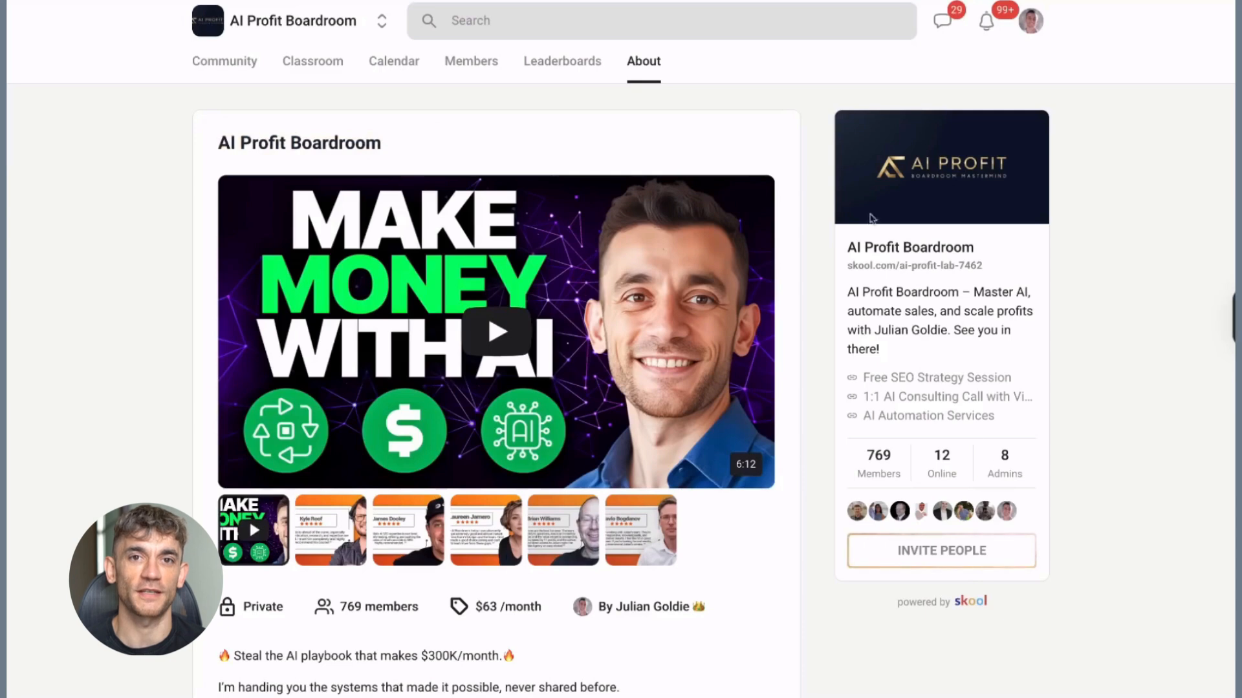
Browse the AI Profit Boardroom Classroom and open the N8N Templates & Workflows course.
left_click(312, 61)
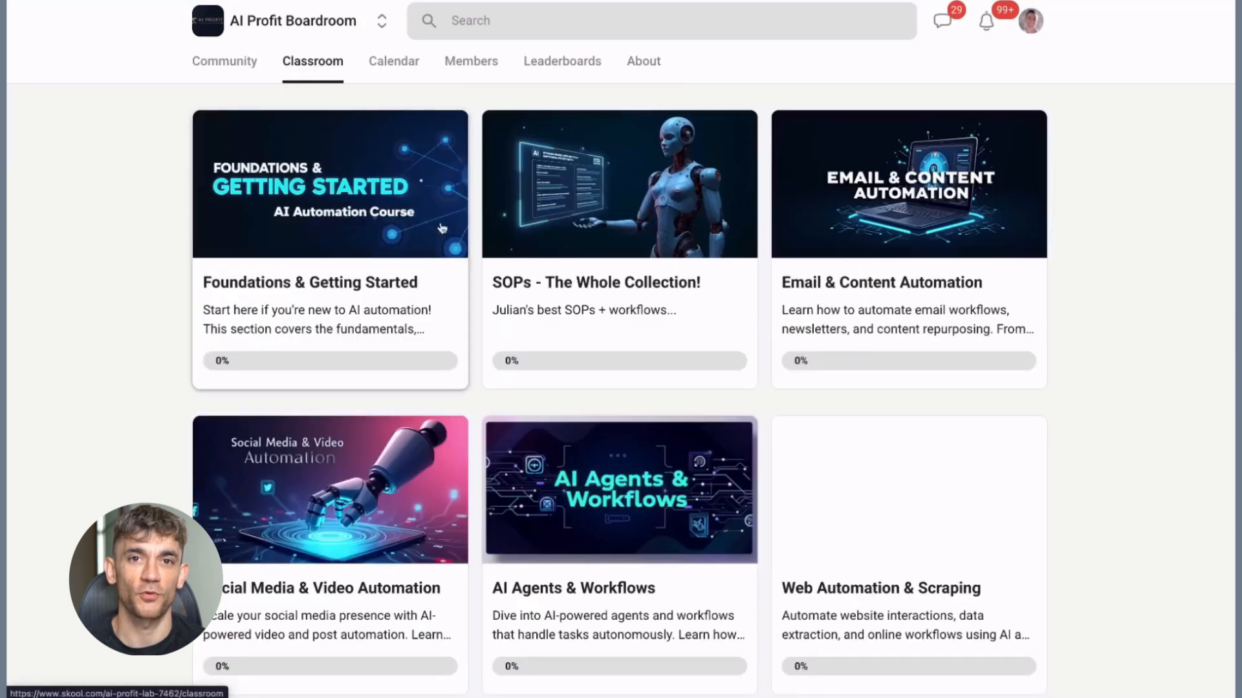
scroll("down", 3)
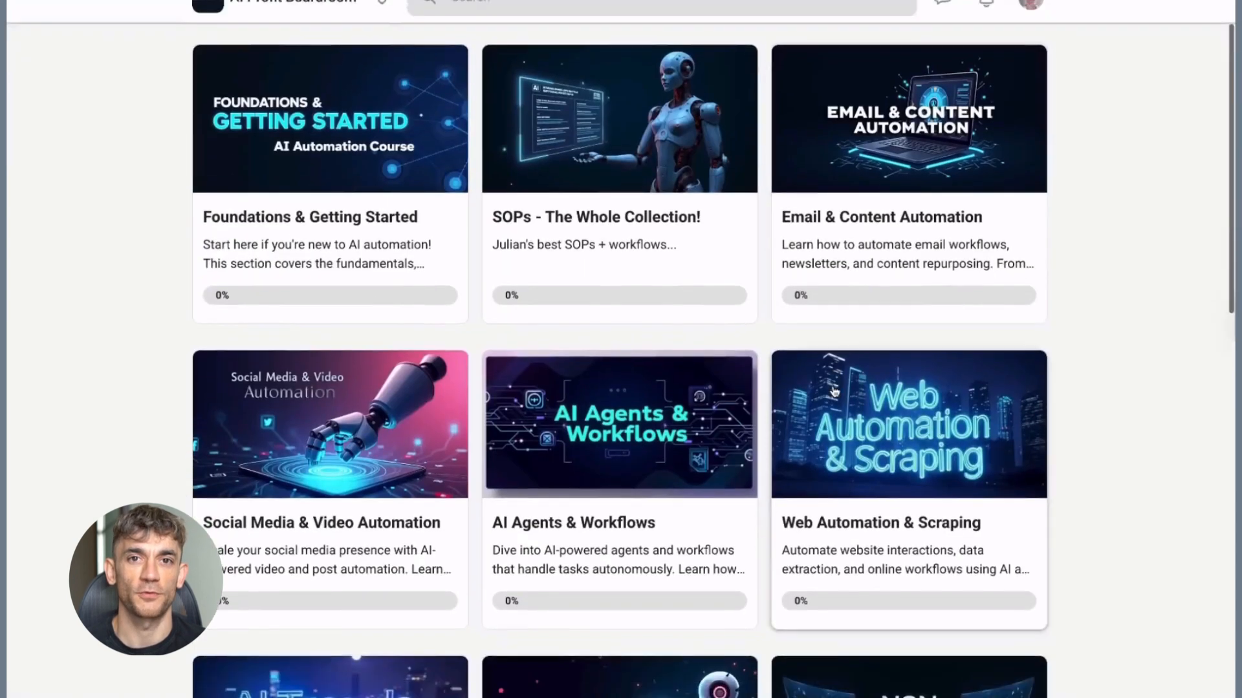
scroll("down", 3)
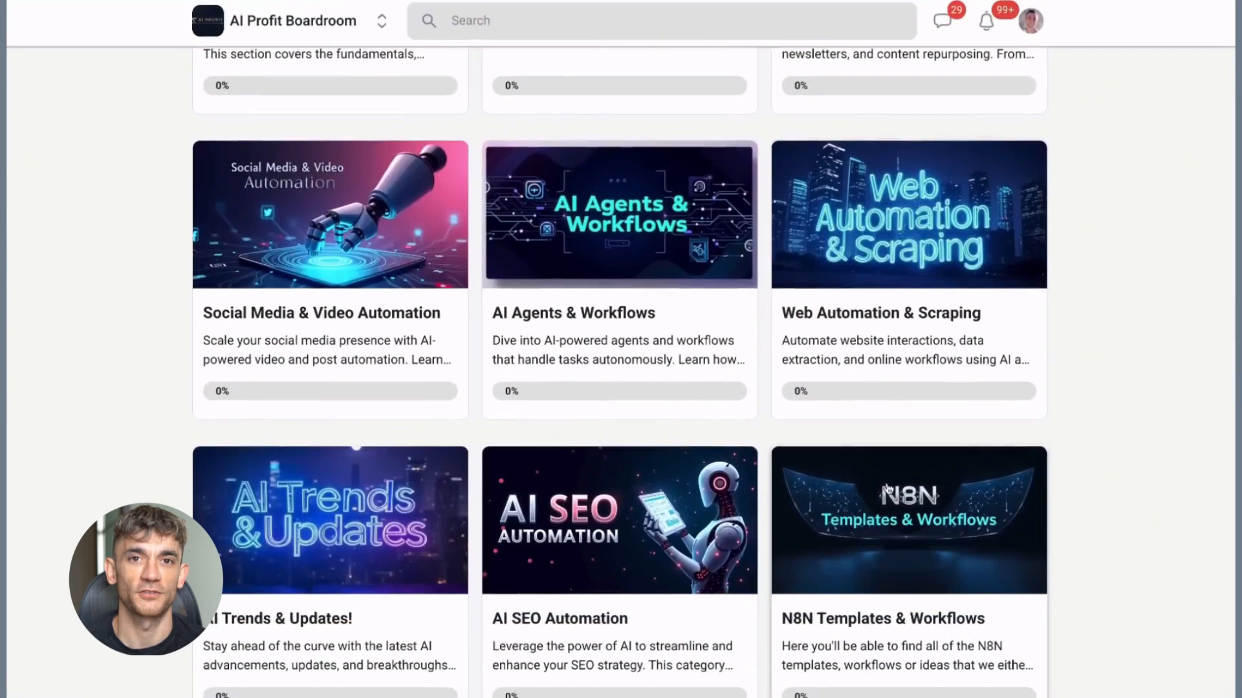
left_click(906, 520)
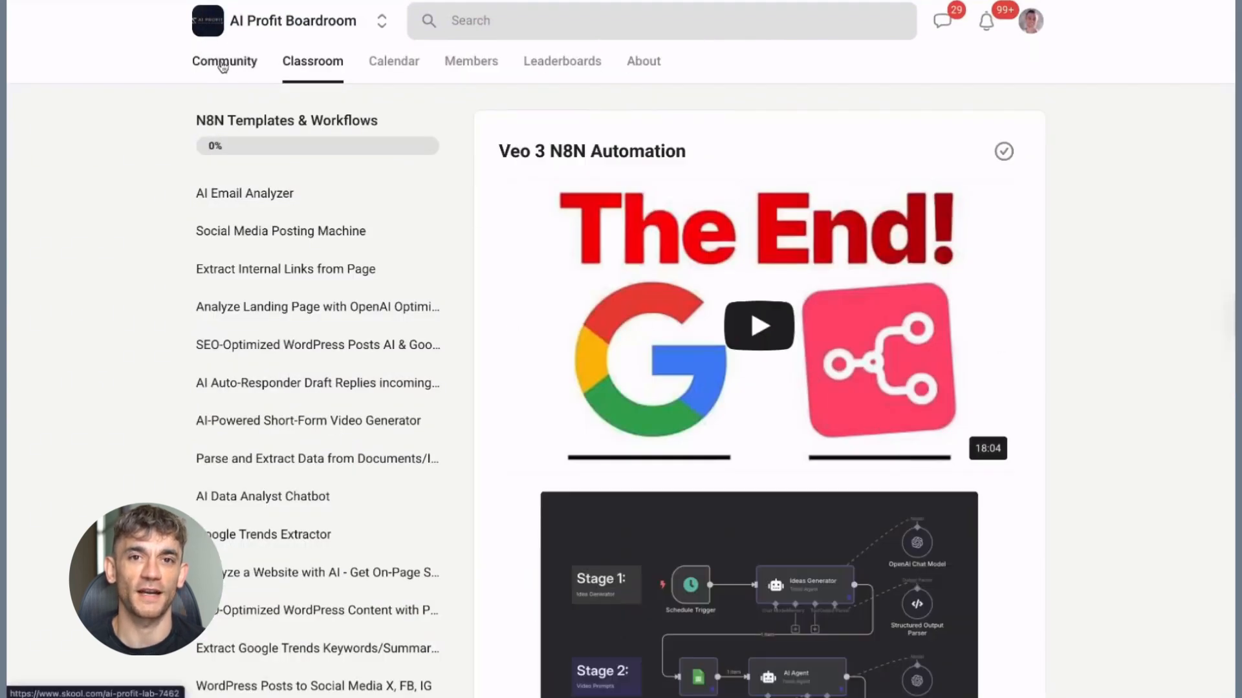
From the Community feed, open the pinned Welcome post and read through its comments.
left_click(224, 61)
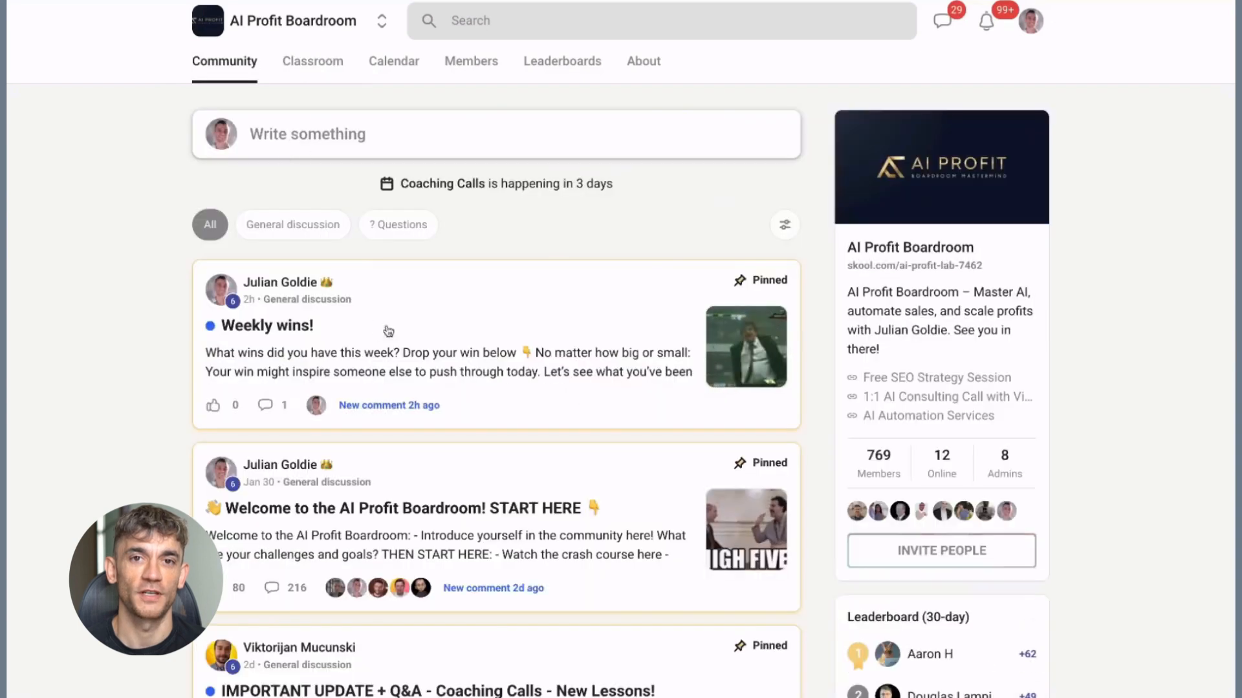
mouse_move(540, 326)
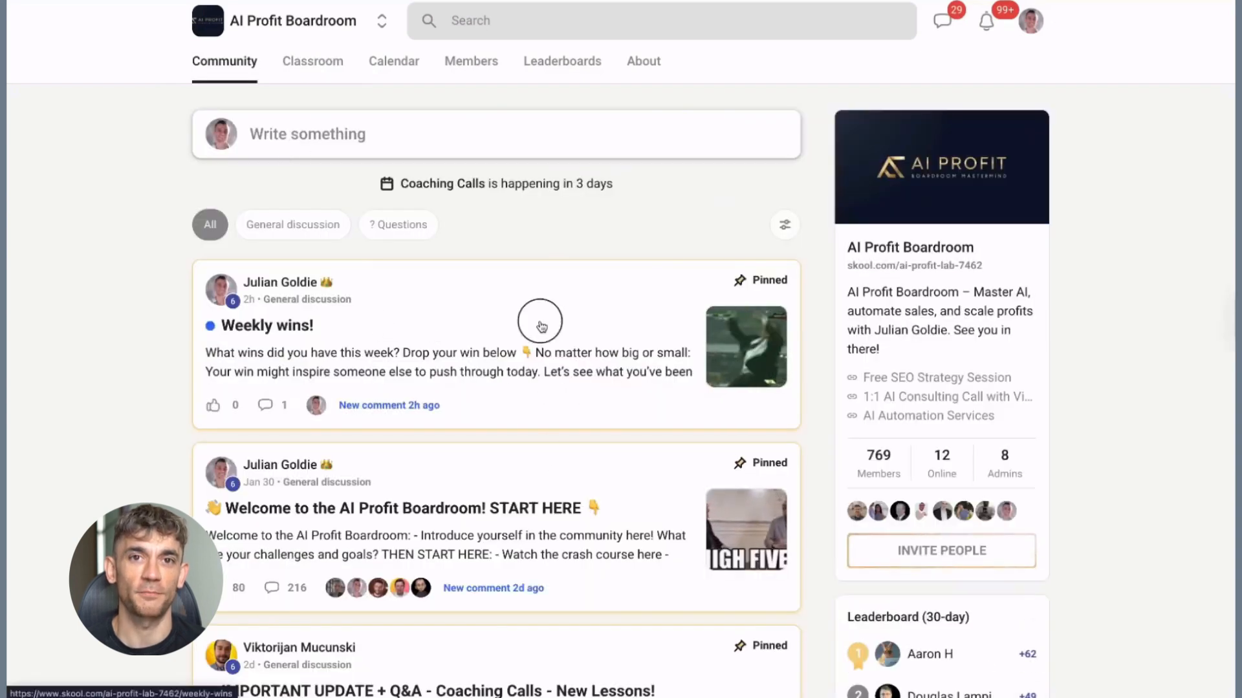
left_click(267, 324)
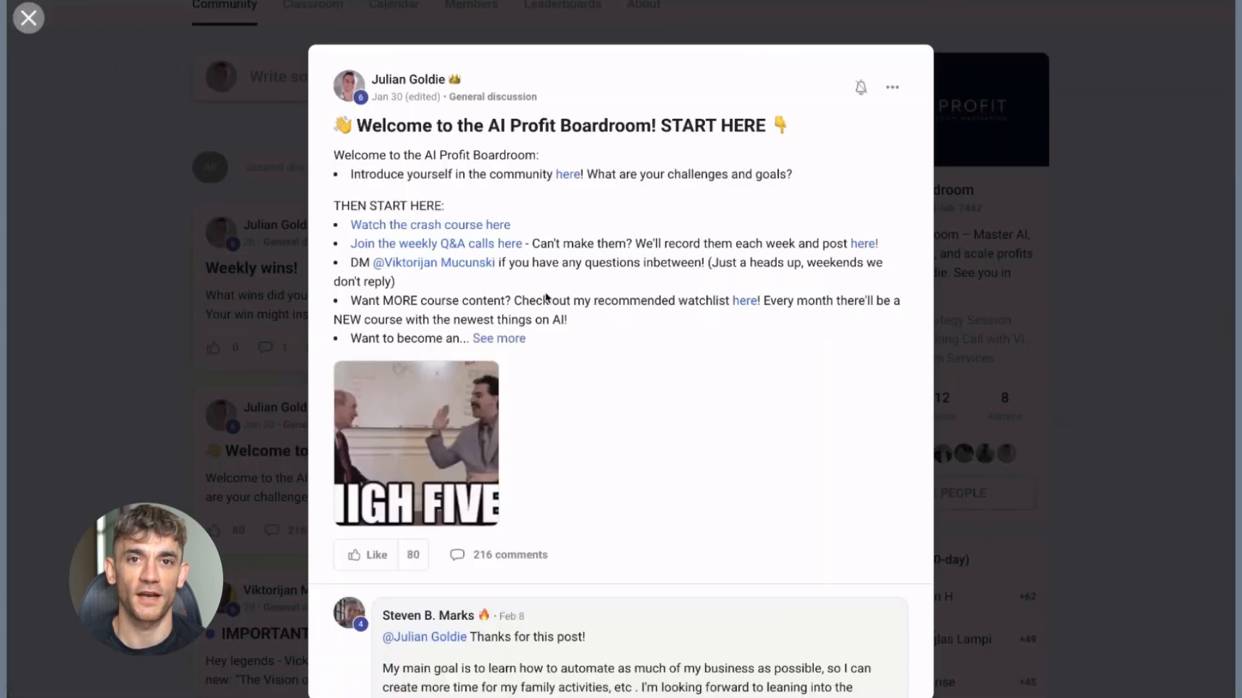
scroll("down", 3)
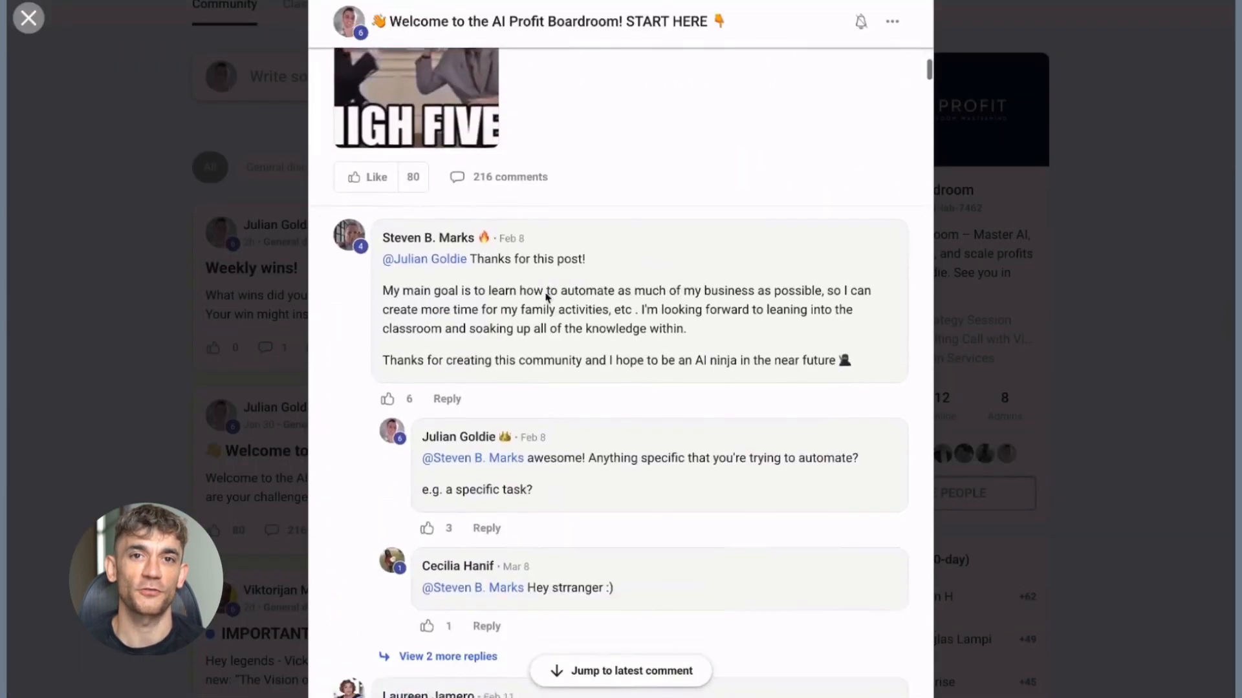
scroll("down", 3)
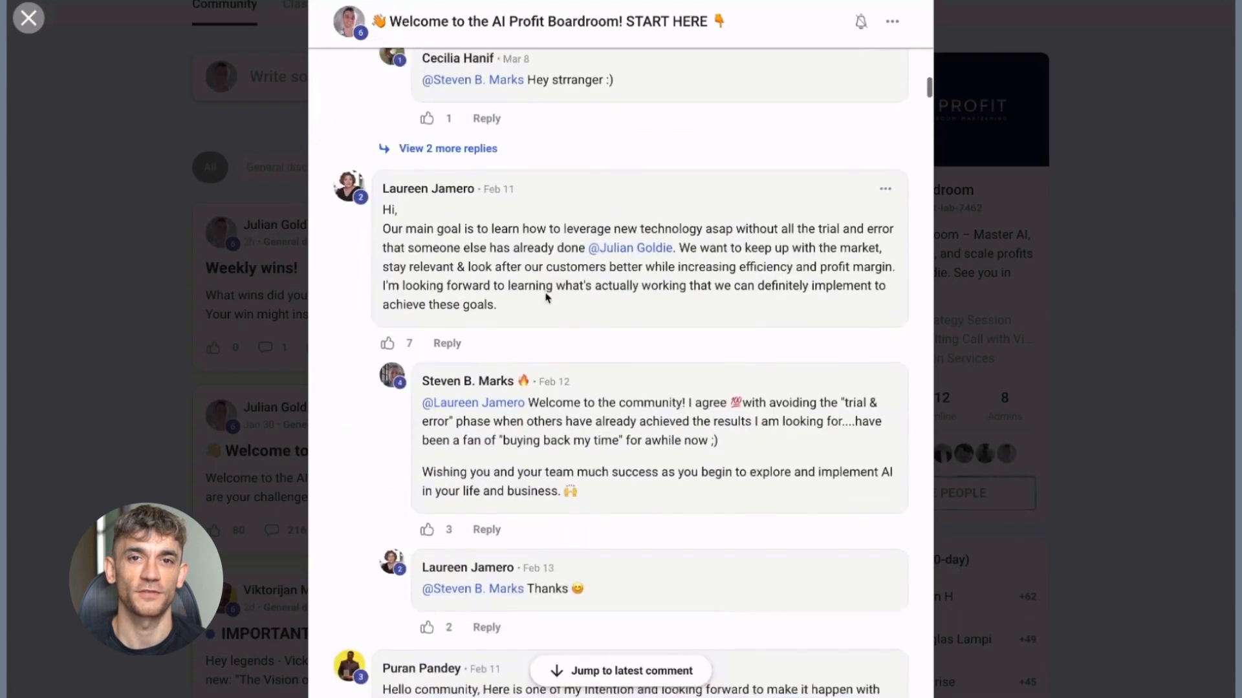
left_click(28, 16)
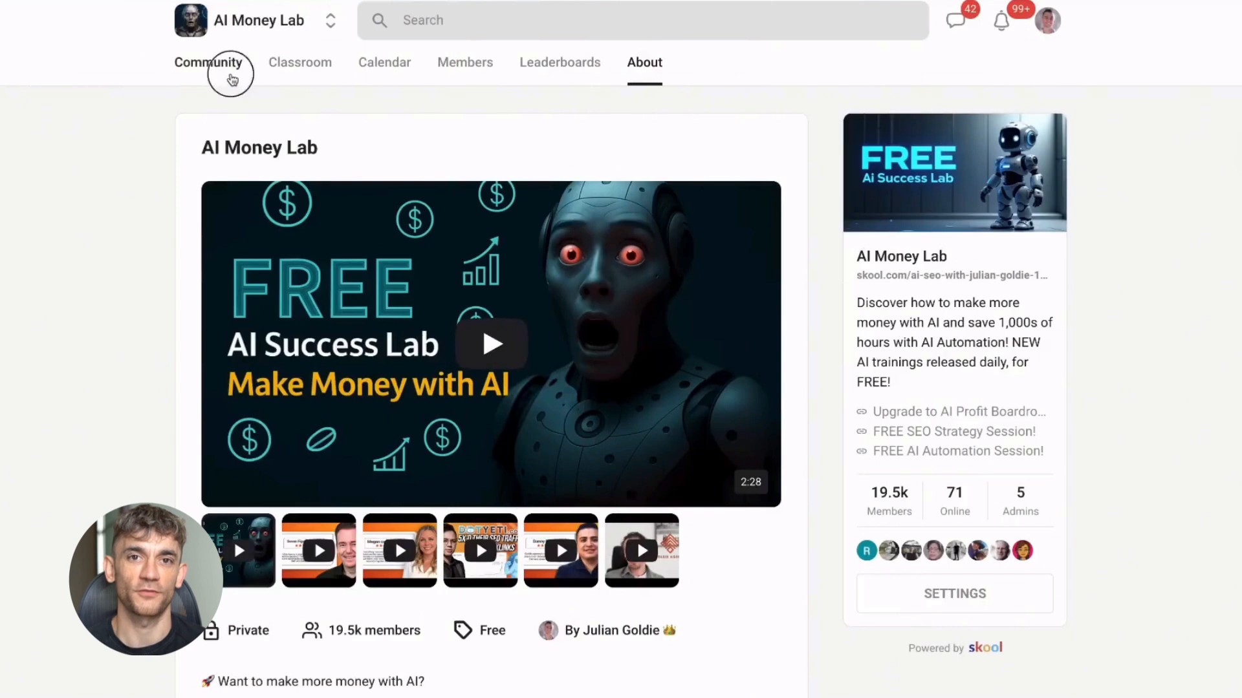
Show the AI Money Lab Community feed, then its Classroom course list.
left_click(209, 62)
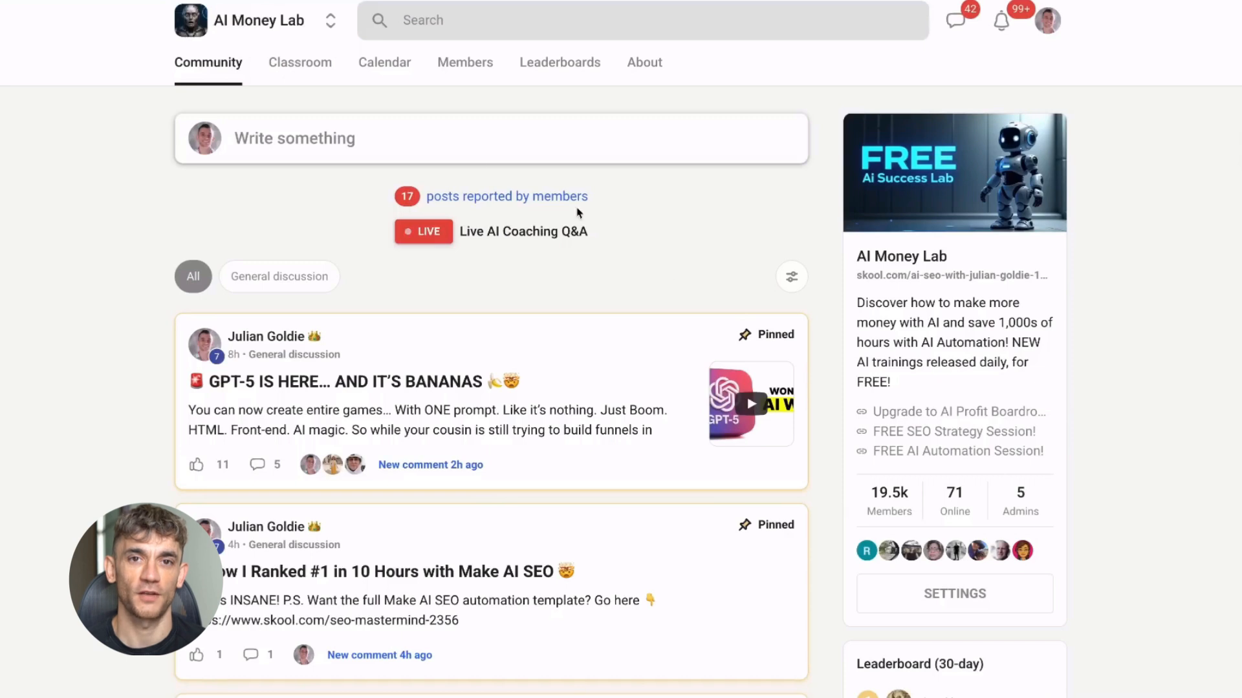
left_click(299, 62)
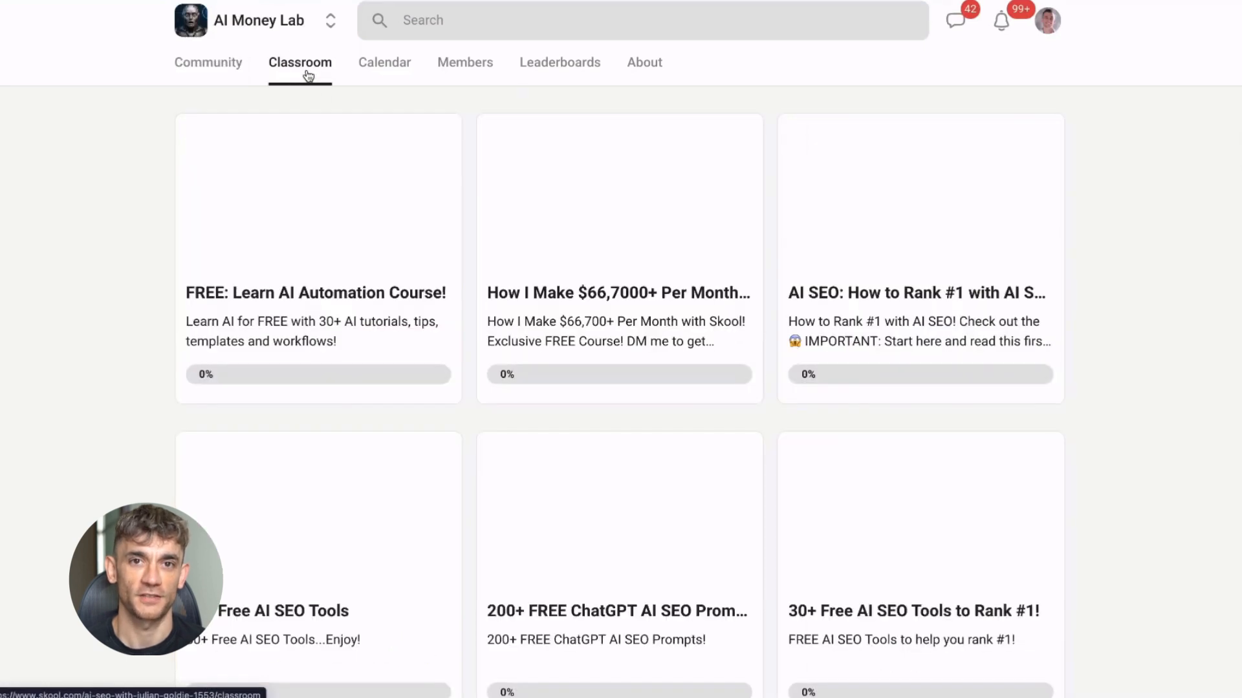